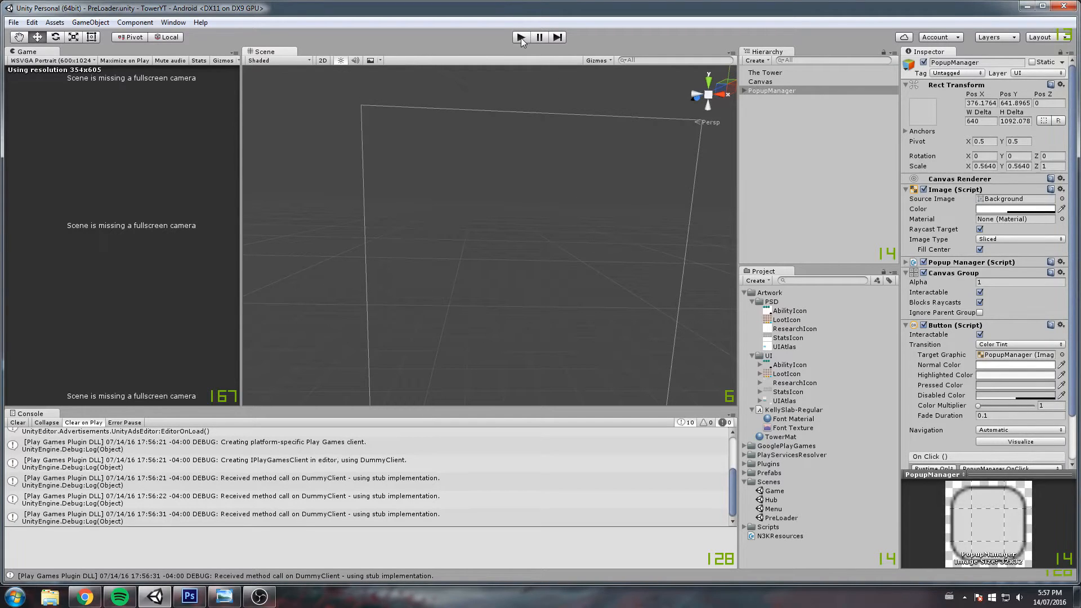
mouse_move(511, 41)
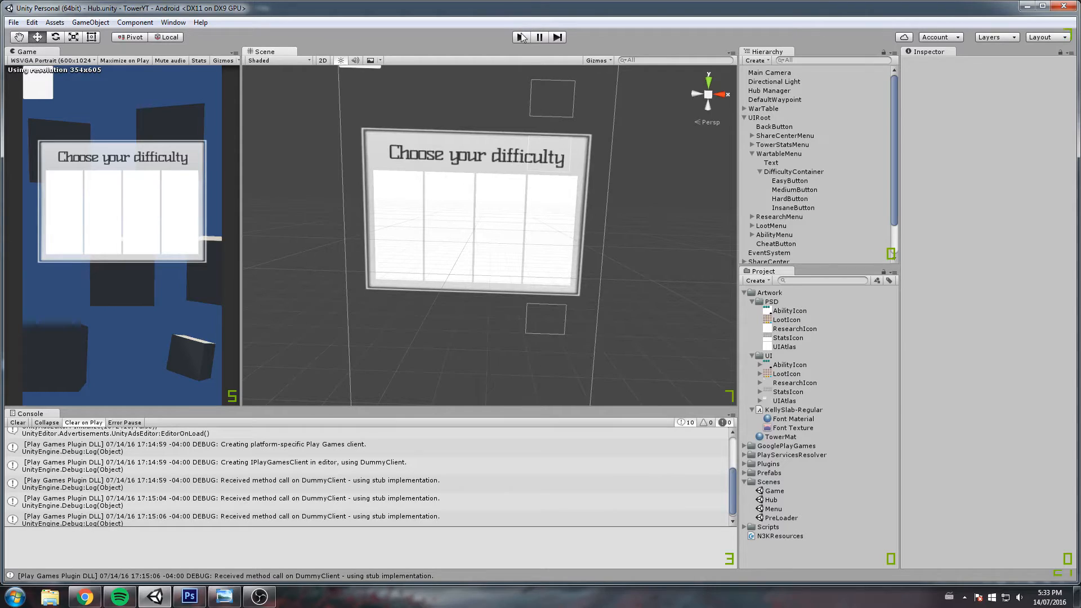
Step: Stop play mode, open the Hub scene and select UIAtlas in Artwork/UI to see its import settings
left_click(519, 37)
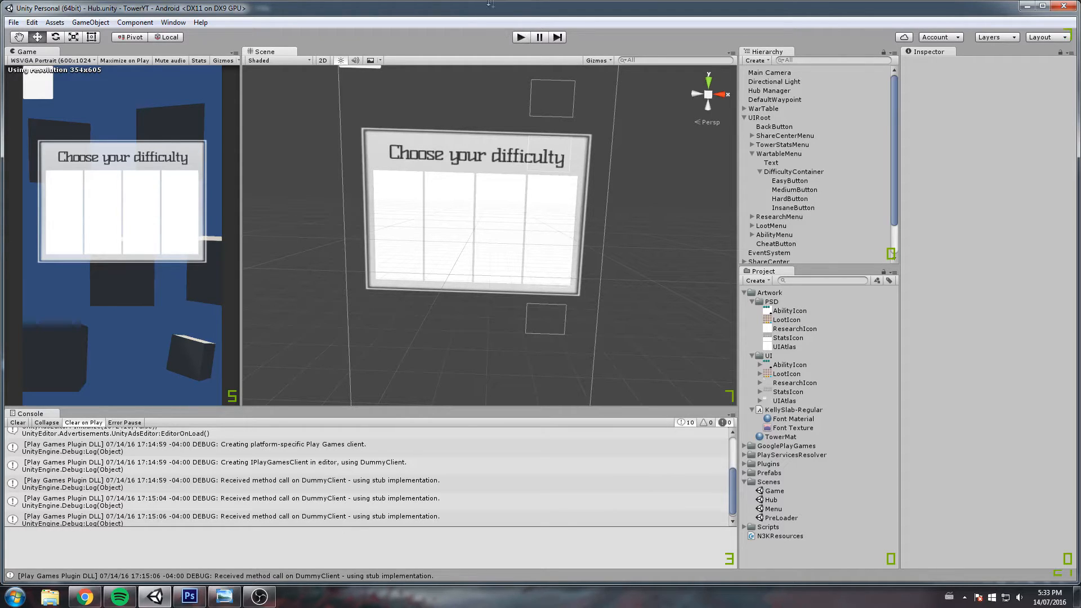
left_click(785, 401)
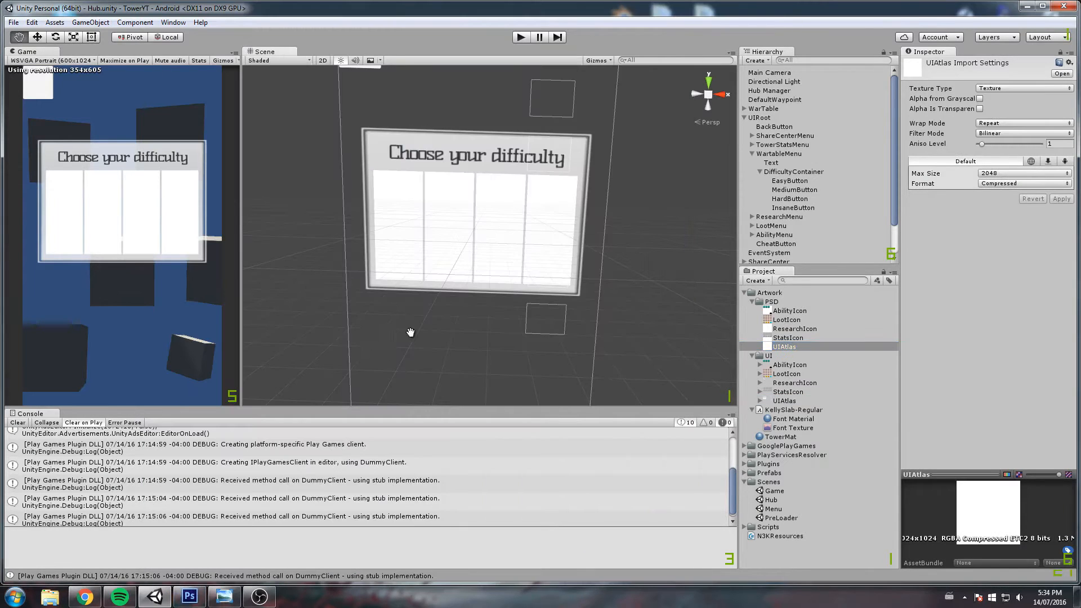
Step: Switch to Photoshop, maximize its window and view the UIAtlas.psd sprite sheet
left_click(187, 597)
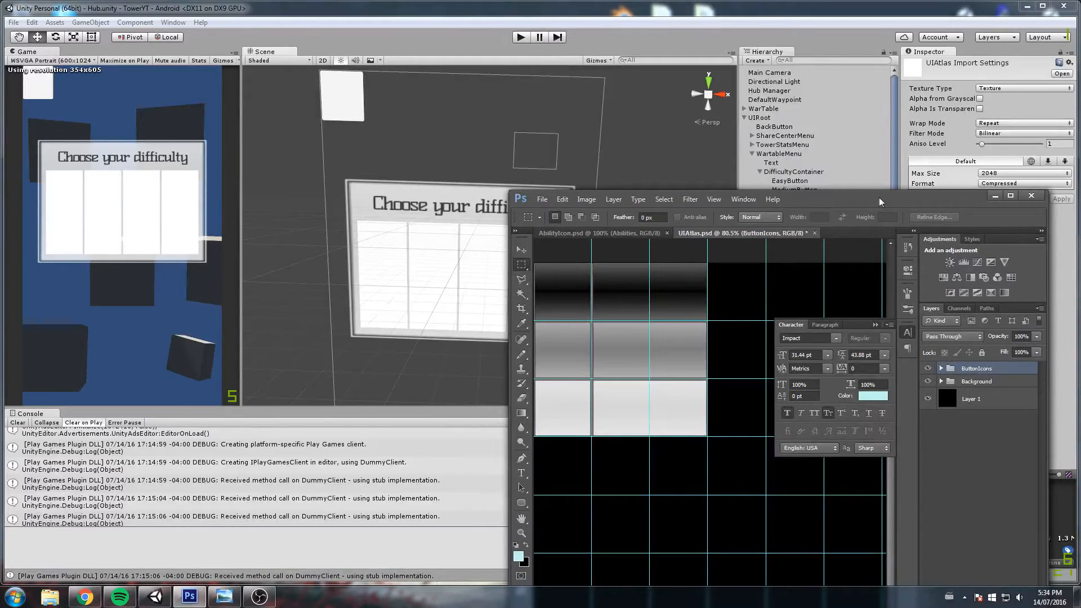
left_click(1011, 196)
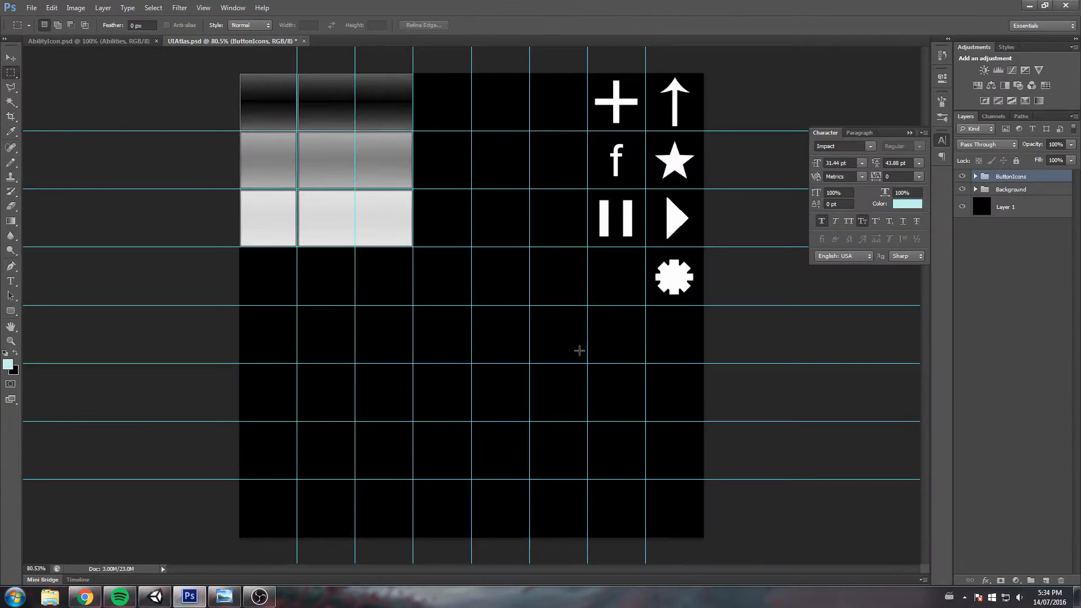
mouse_move(593, 356)
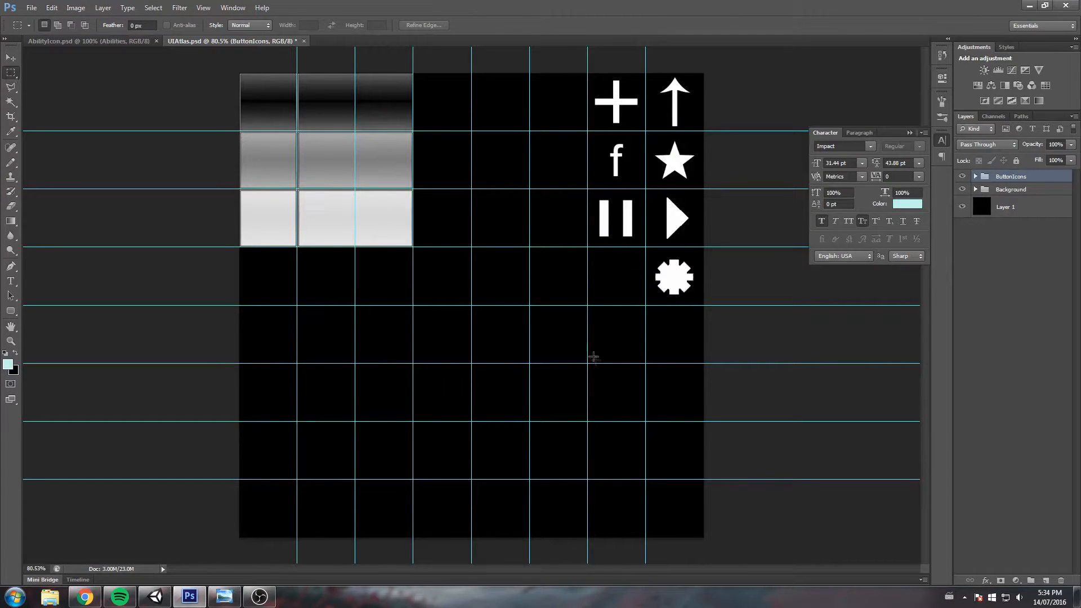
left_click_drag(589, 366, 702, 541)
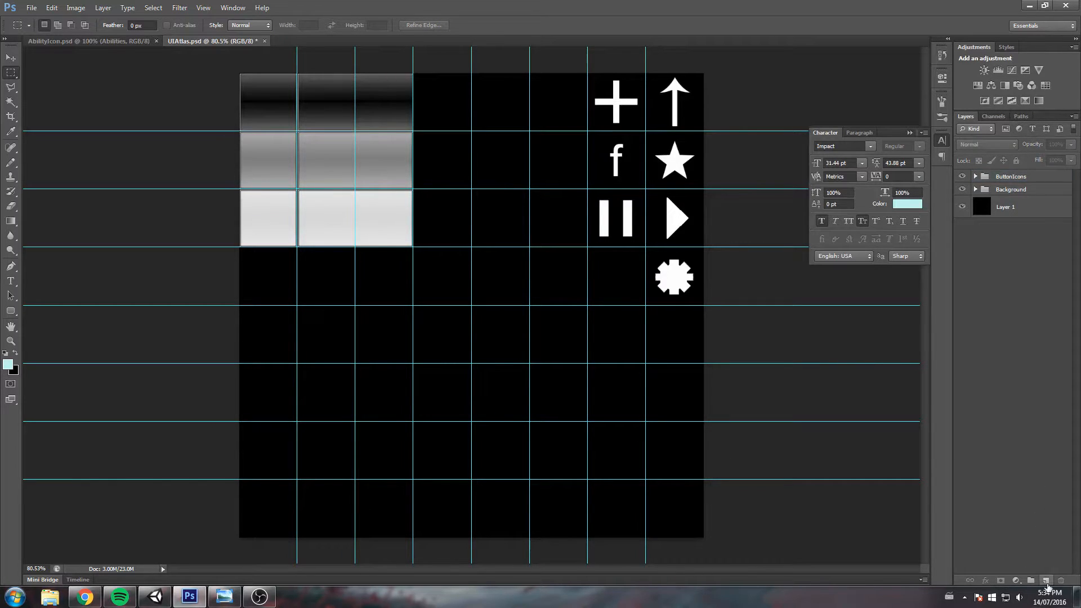
Step: Resize the 250×375 px rounded rectangle so its edges snap to the guides
left_click(1013, 176)
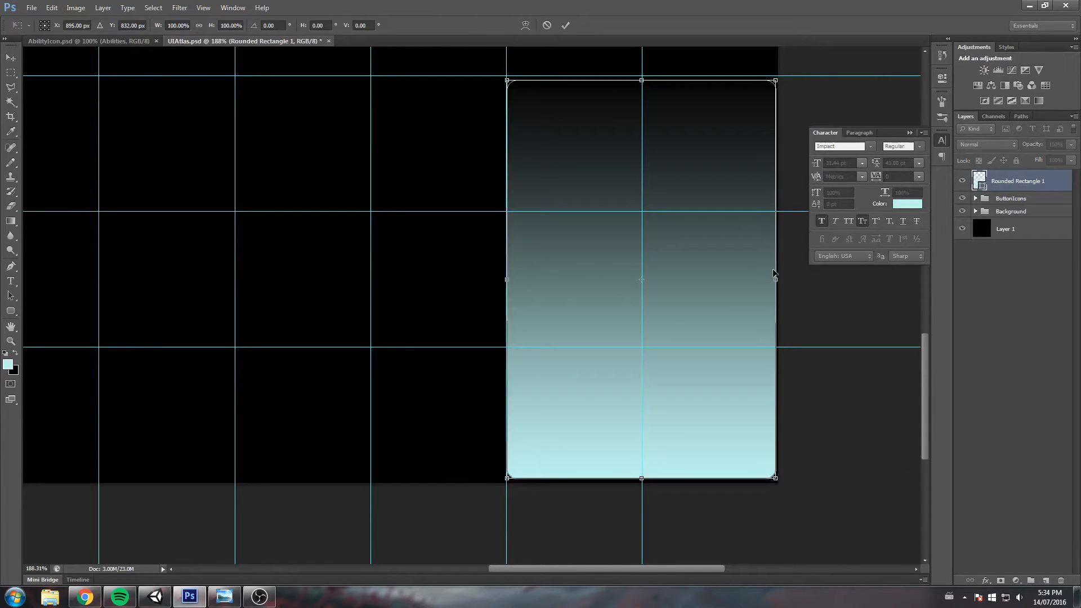
left_click_drag(774, 279, 771, 279)
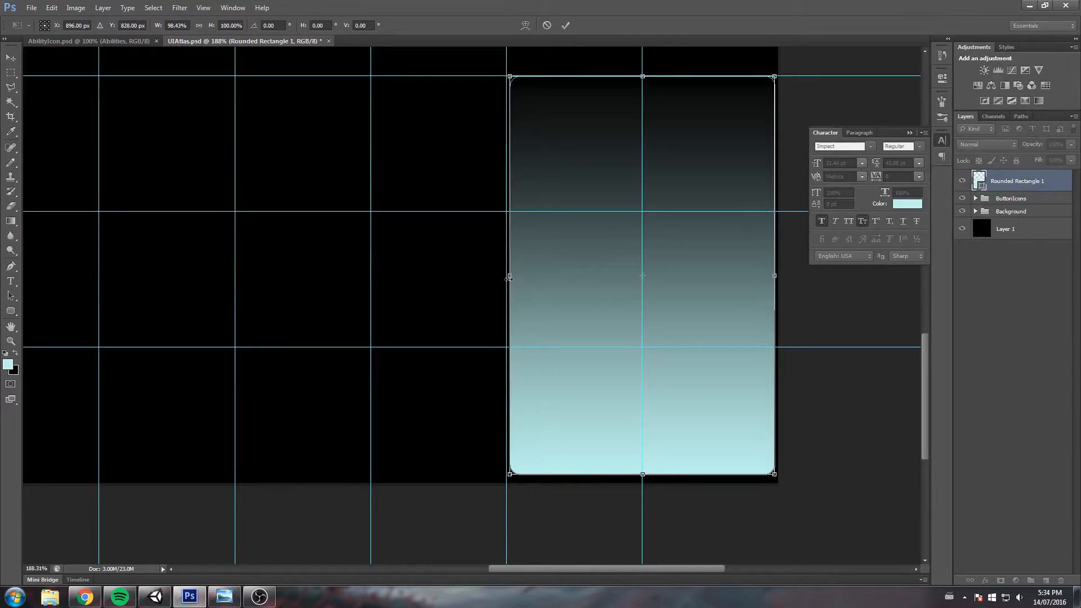
left_click_drag(643, 474, 642, 479)
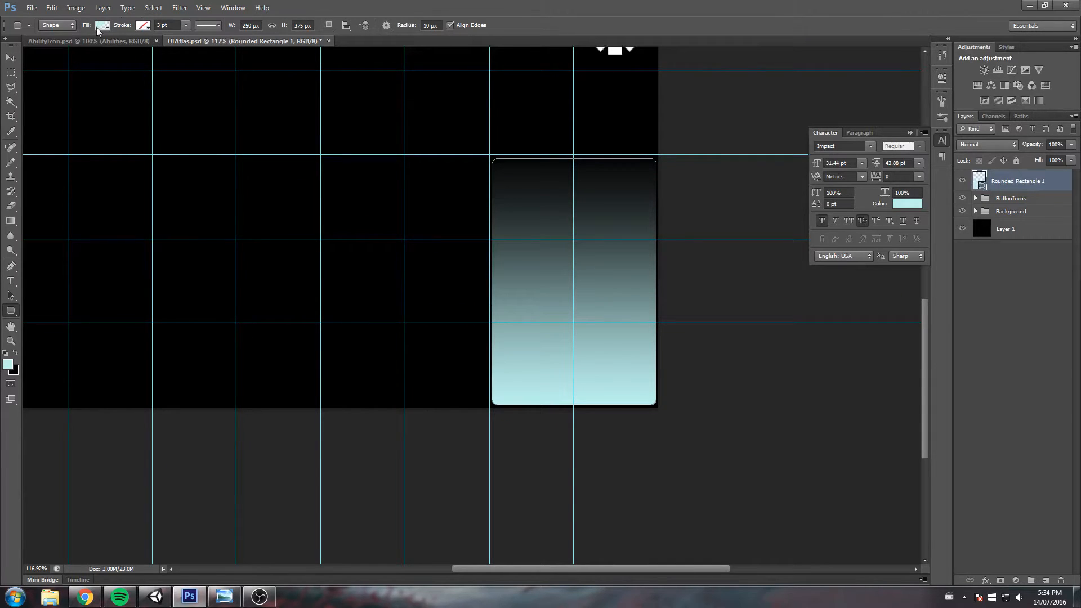
mouse_move(99, 25)
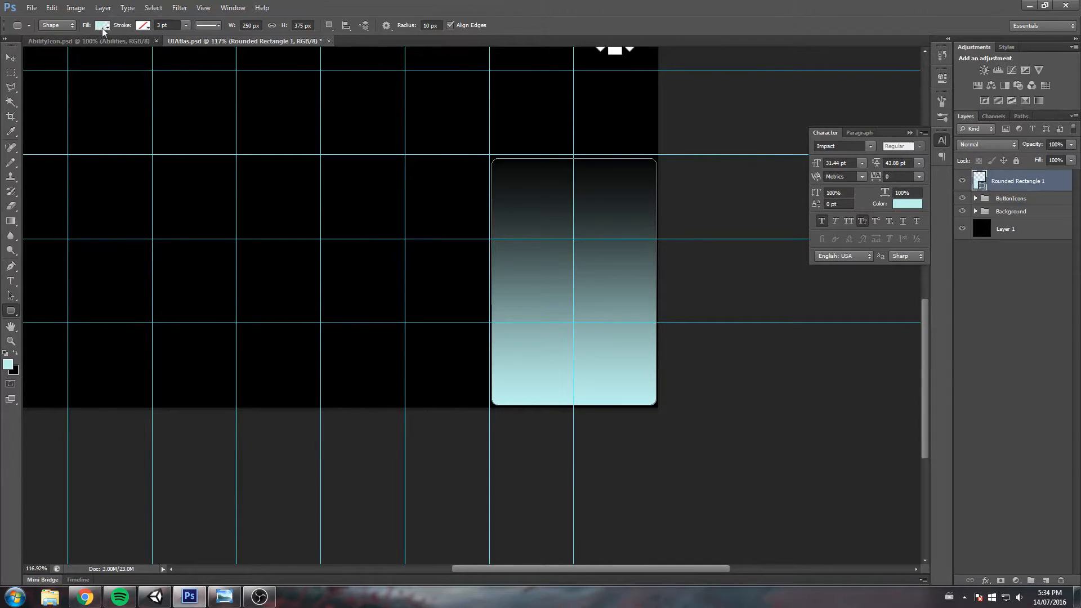
Step: Set the rectangle's gradient fill stop to white (#ffffff) so it fades to transparent
left_click(102, 25)
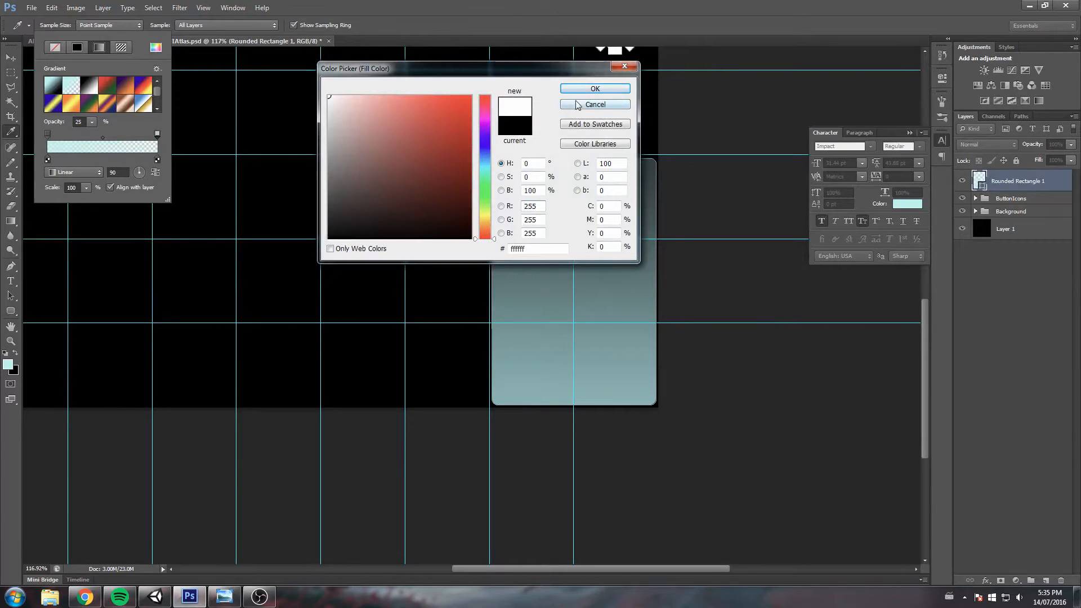
left_click(595, 88)
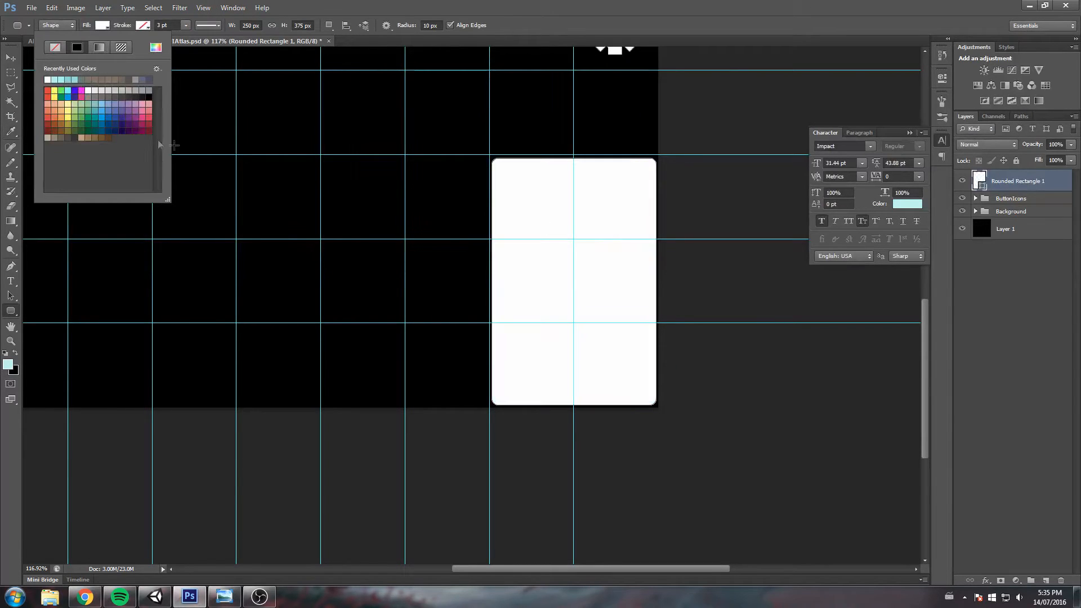
left_click(95, 47)
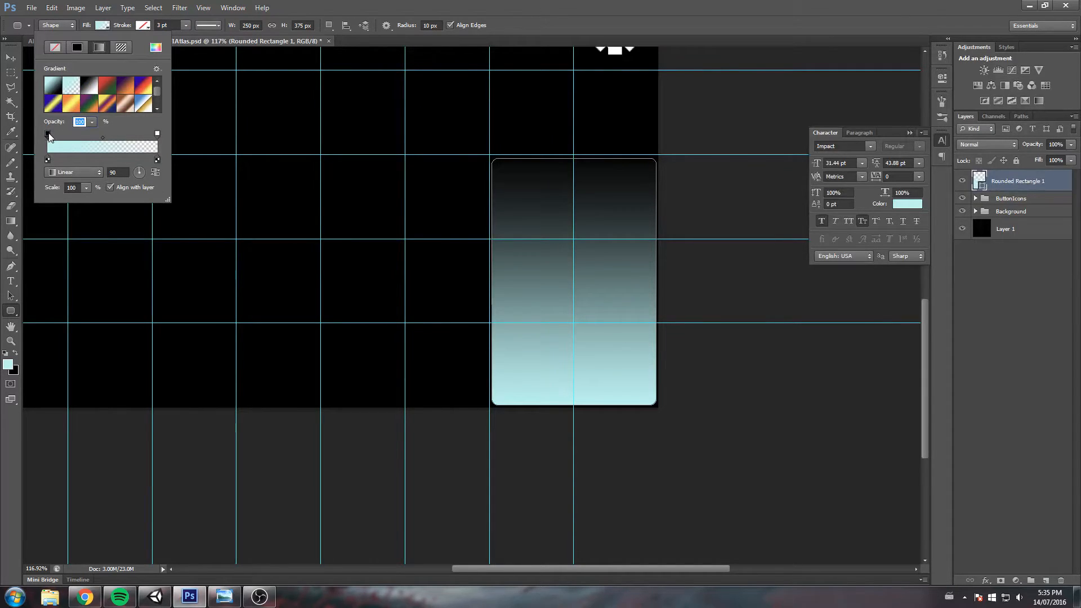
mouse_move(46, 136)
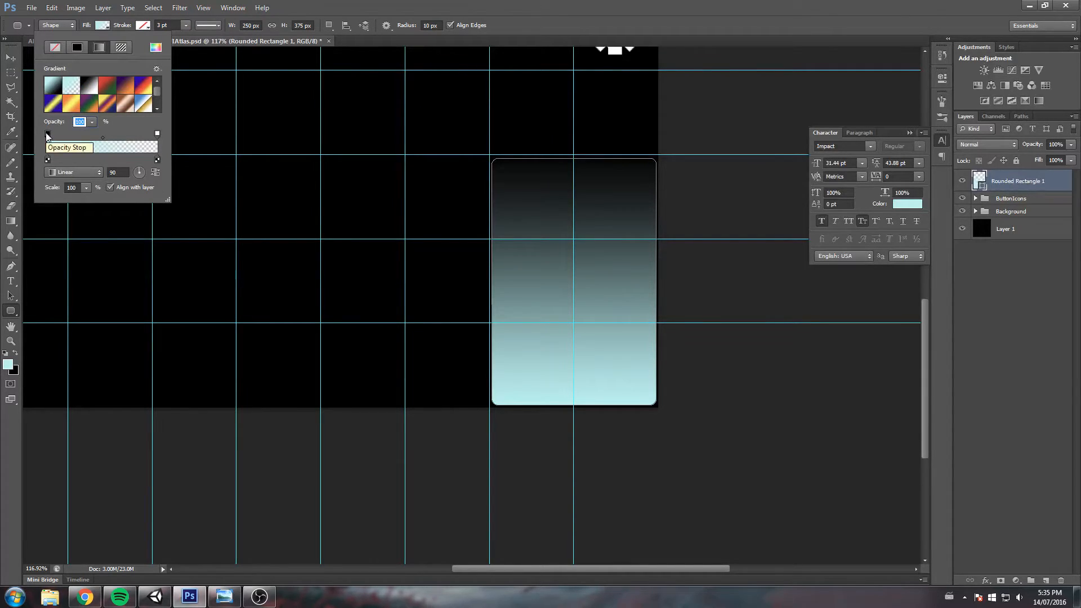
left_click(46, 159)
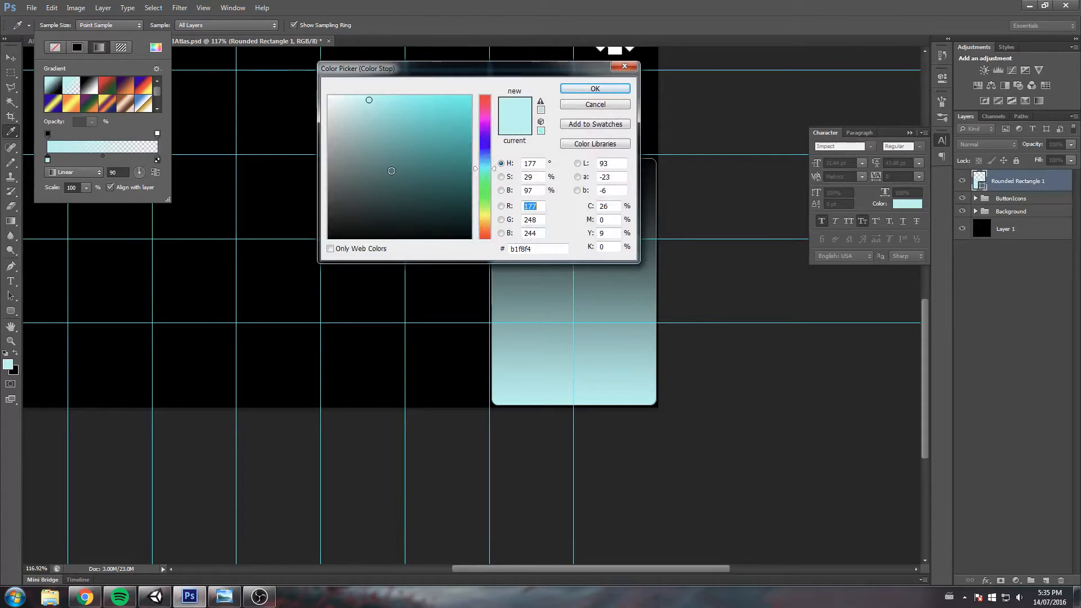
left_click(595, 88)
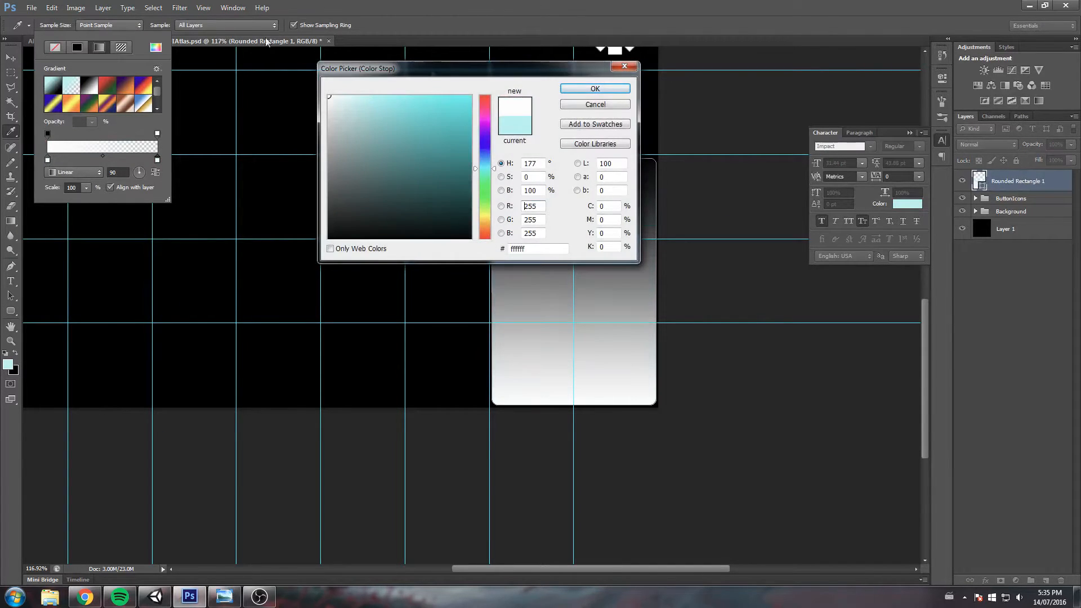
left_click(595, 88)
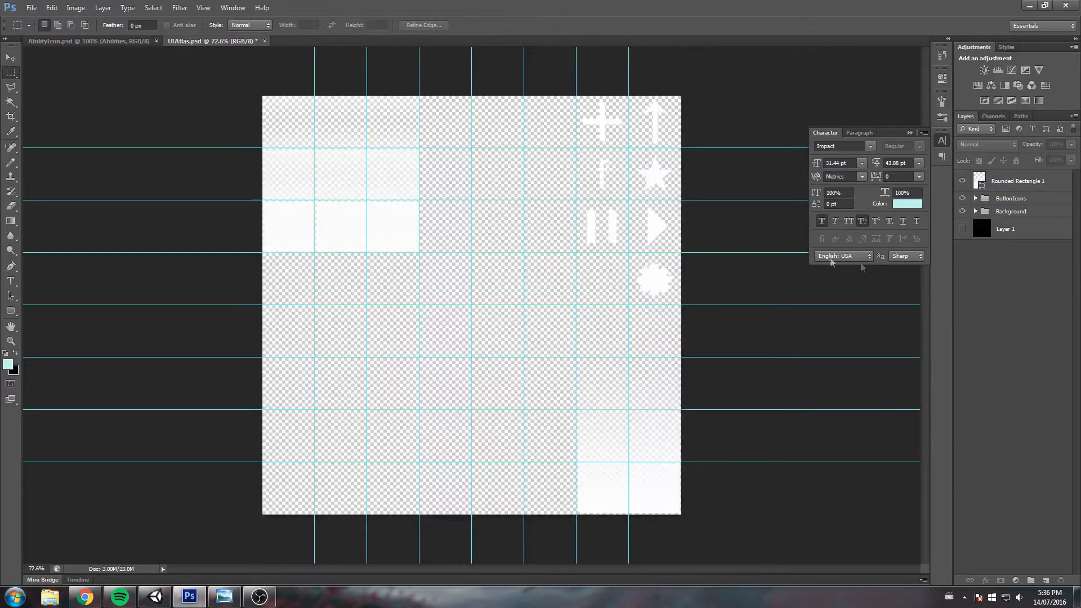
Step: Use Save As to write the atlas as UIAtlas.png in PNG format to the UI folder
left_click(33, 8)
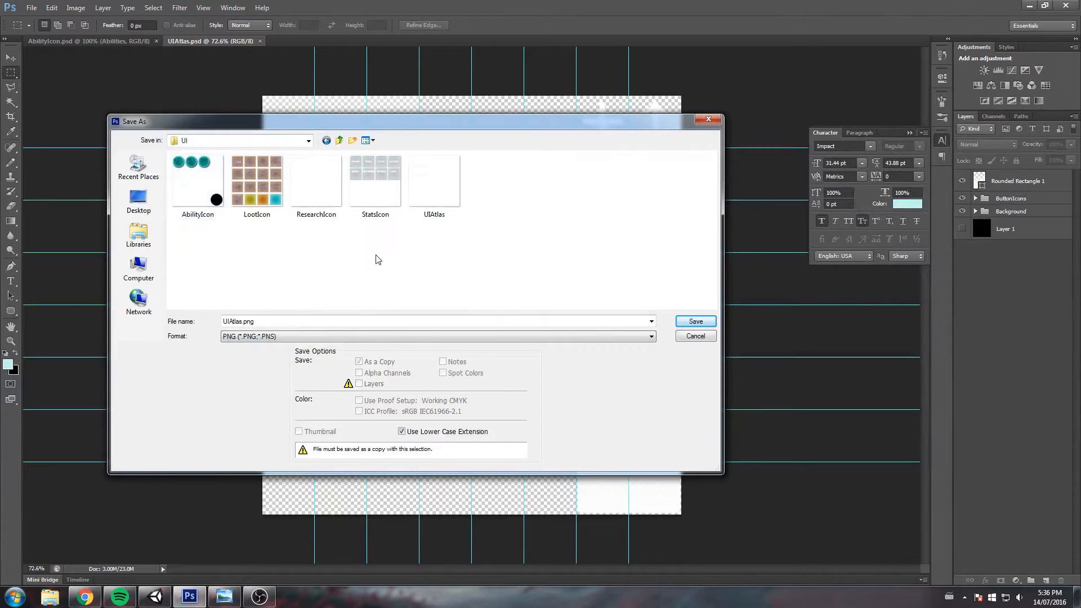
left_click(695, 321)
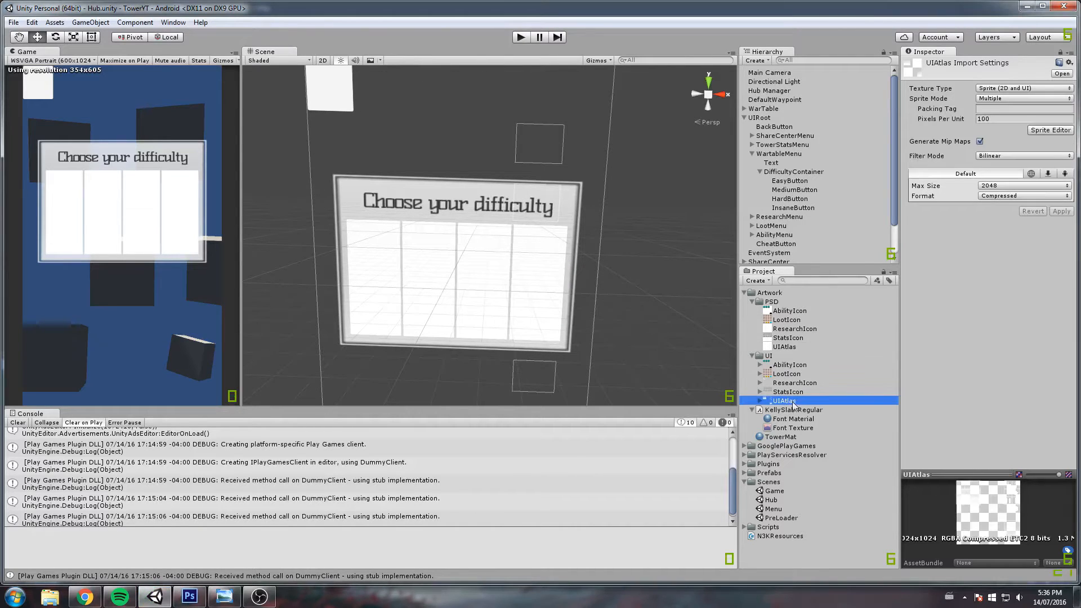
mouse_move(844, 298)
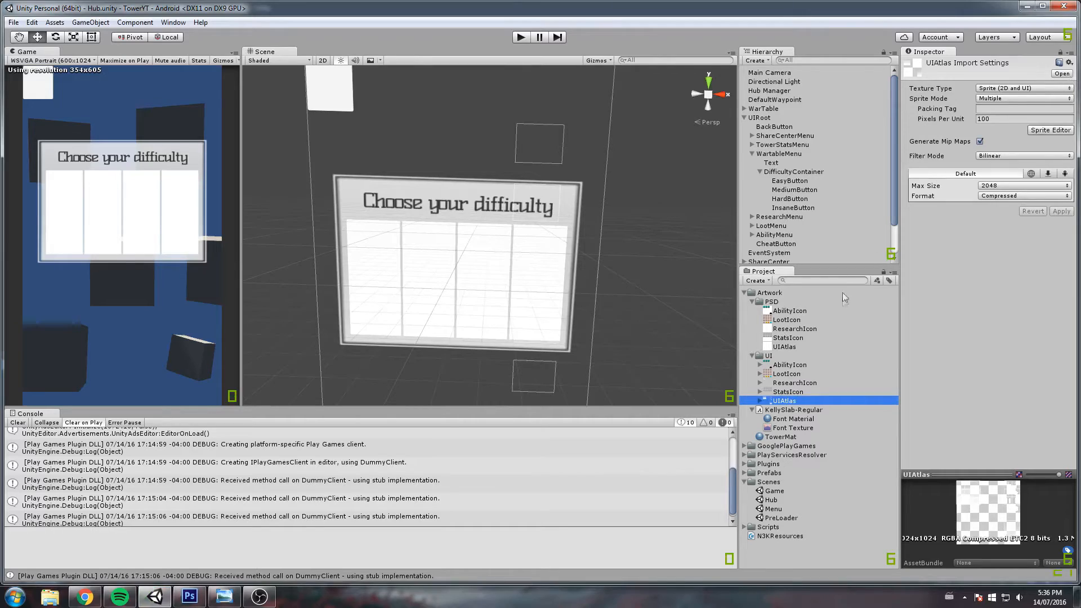
left_click(1052, 130)
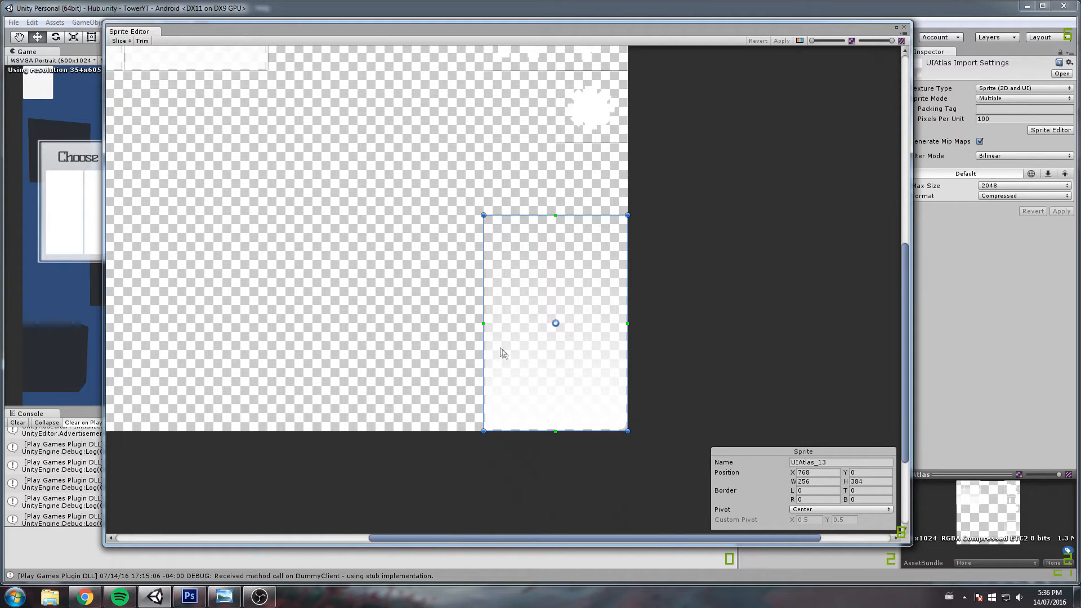
mouse_move(907, 29)
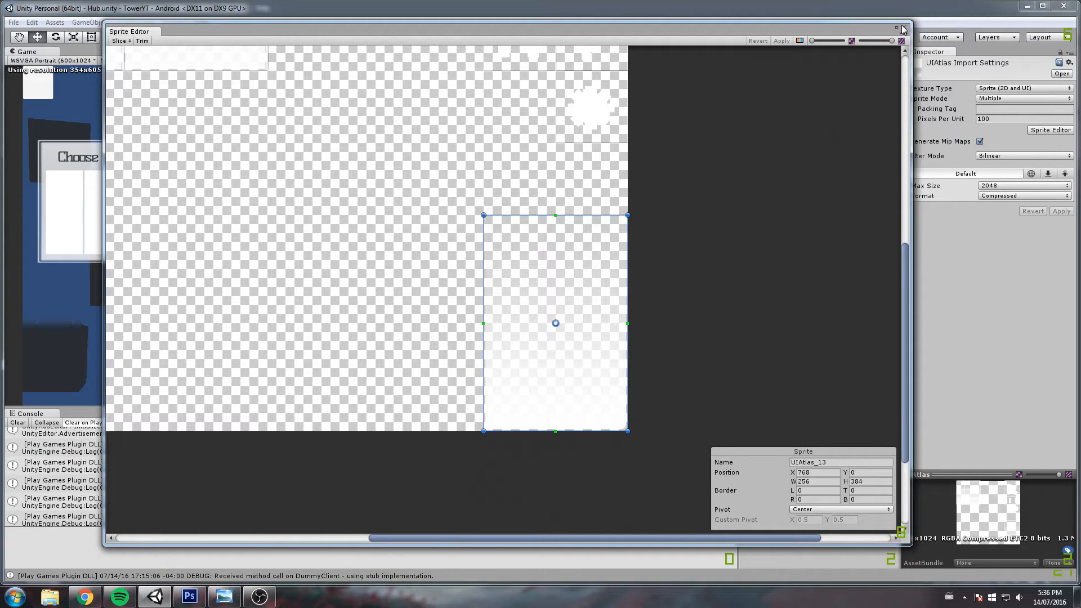
left_click(899, 27)
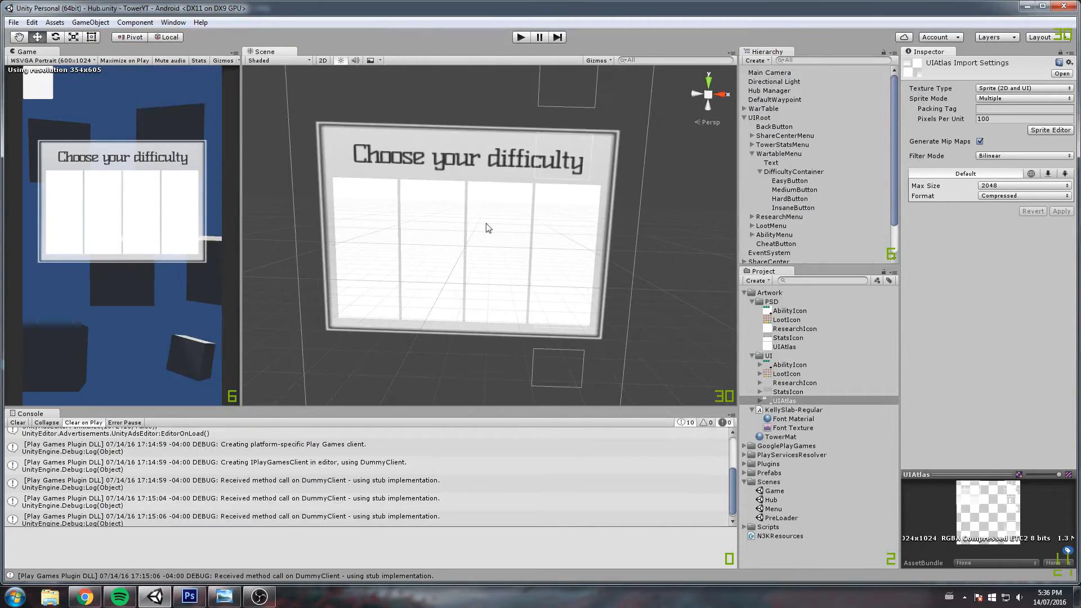
left_click(790, 180)
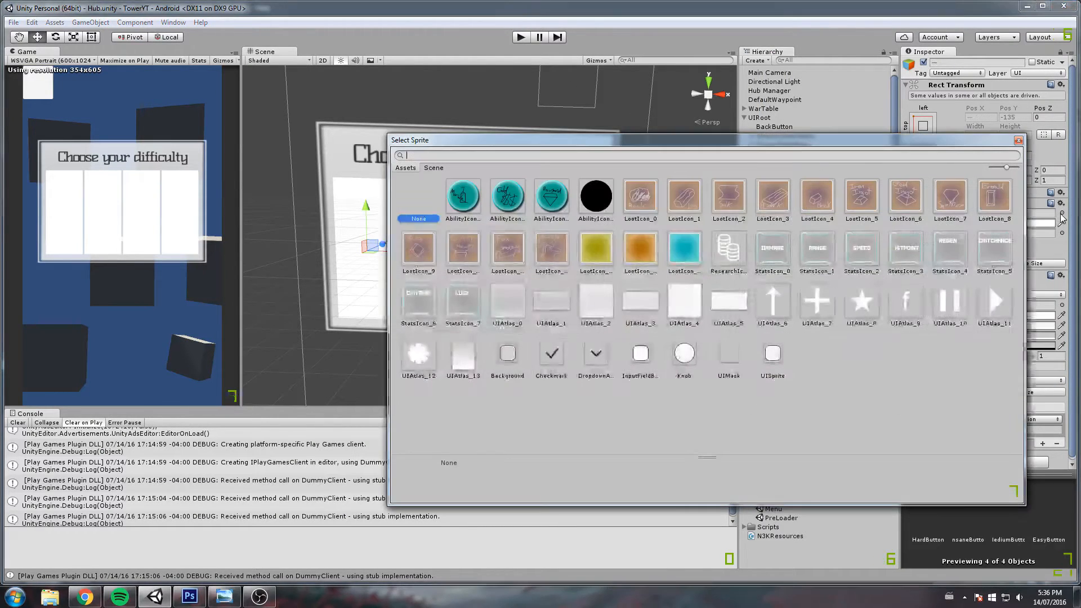
Step: Apply UIAtlas_13 as the four buttons' source image, then select only the Easy button
left_click(463, 353)
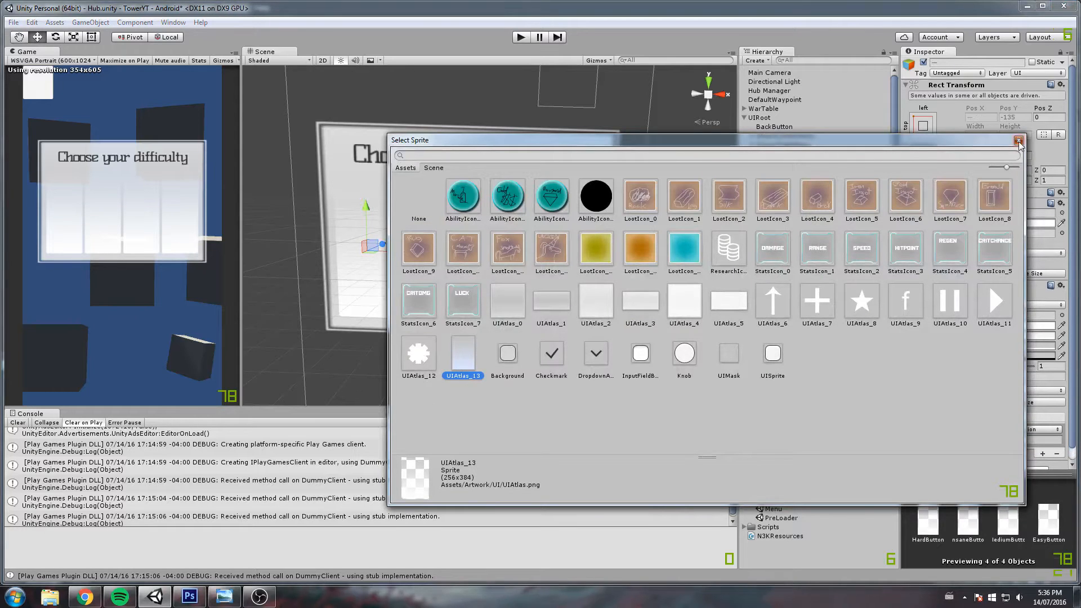
left_click(1019, 142)
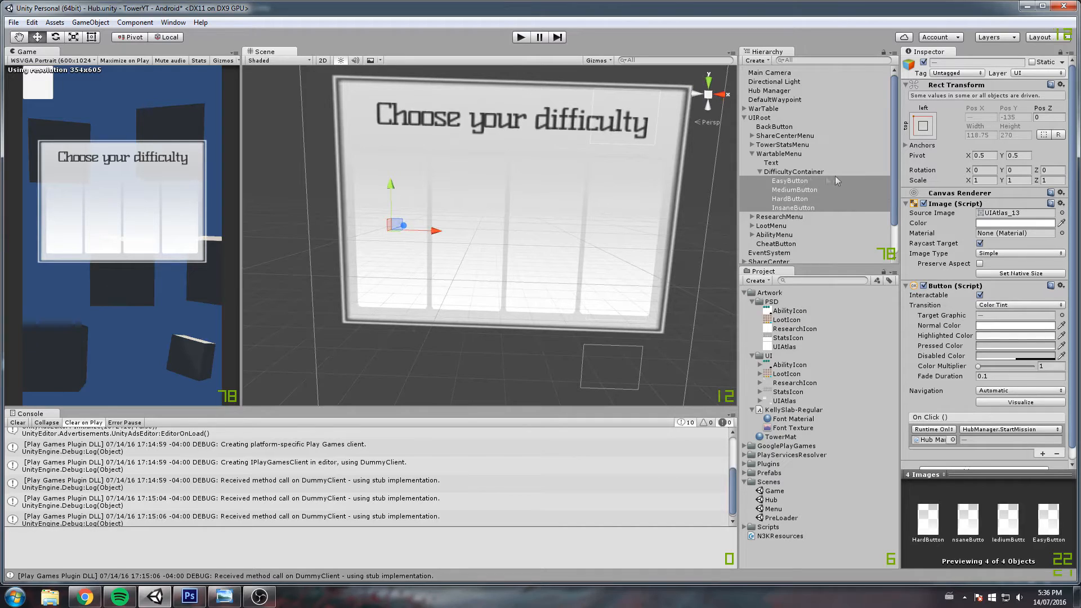
left_click(789, 180)
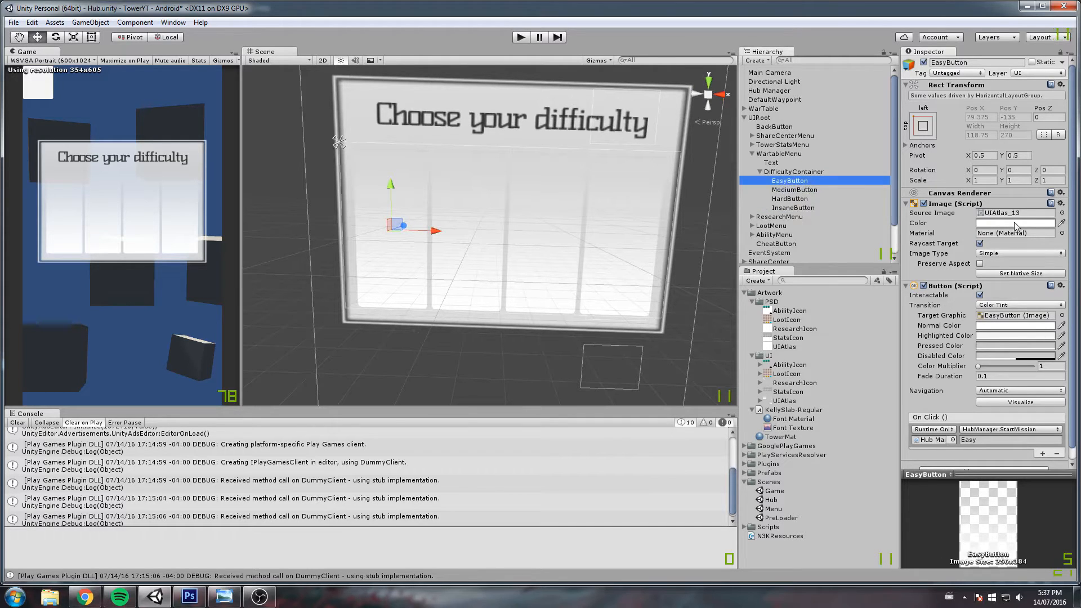
Step: Set each button's Image Color to cyan, yellow, red and a deep purple for Insane
left_click(1015, 223)
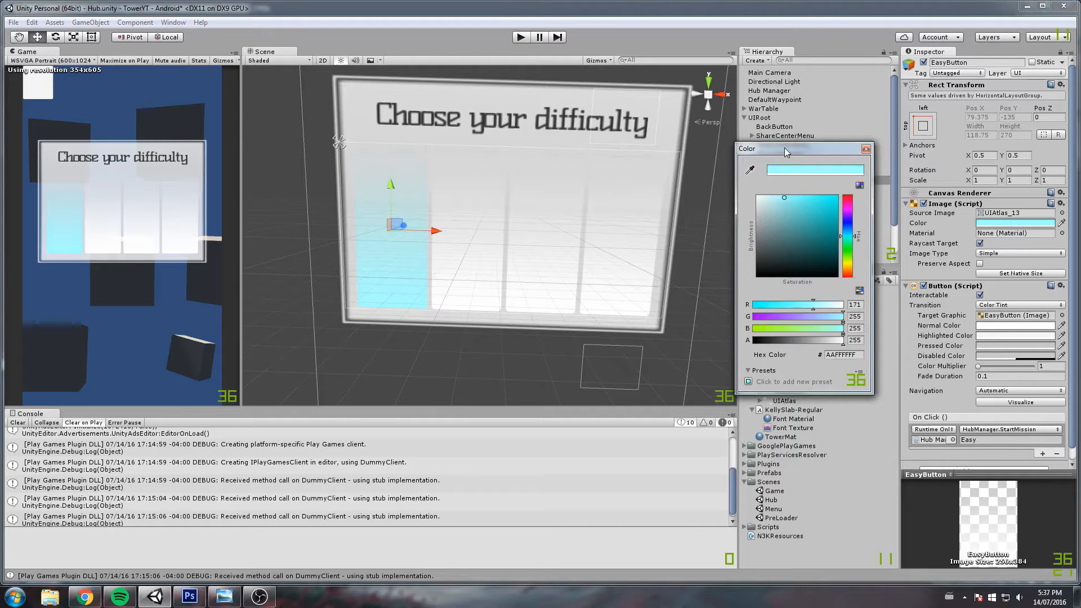
left_click(795, 190)
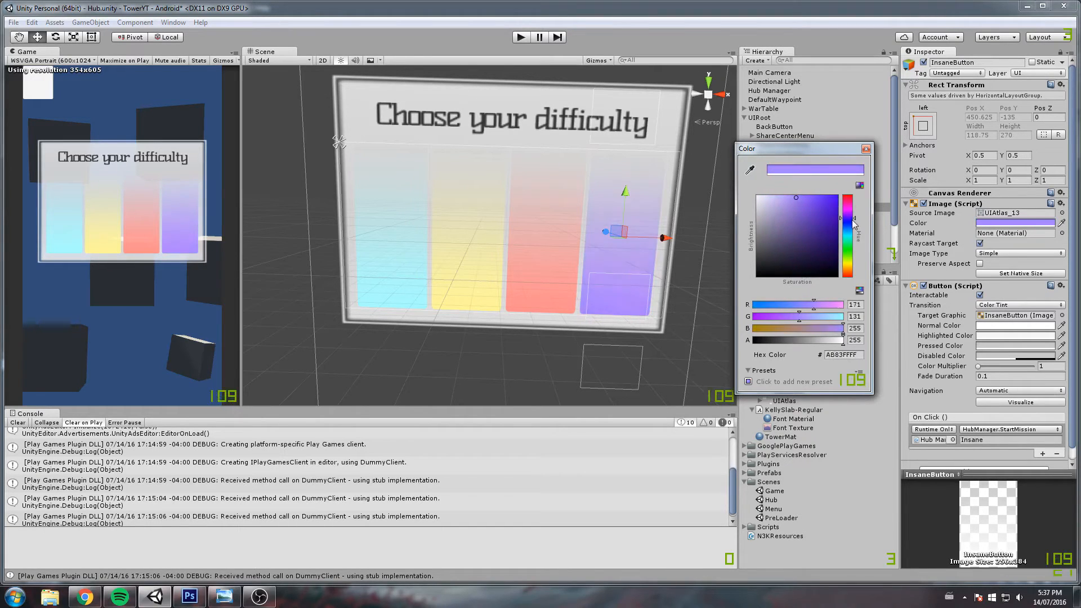
left_click_drag(855, 221, 851, 233)
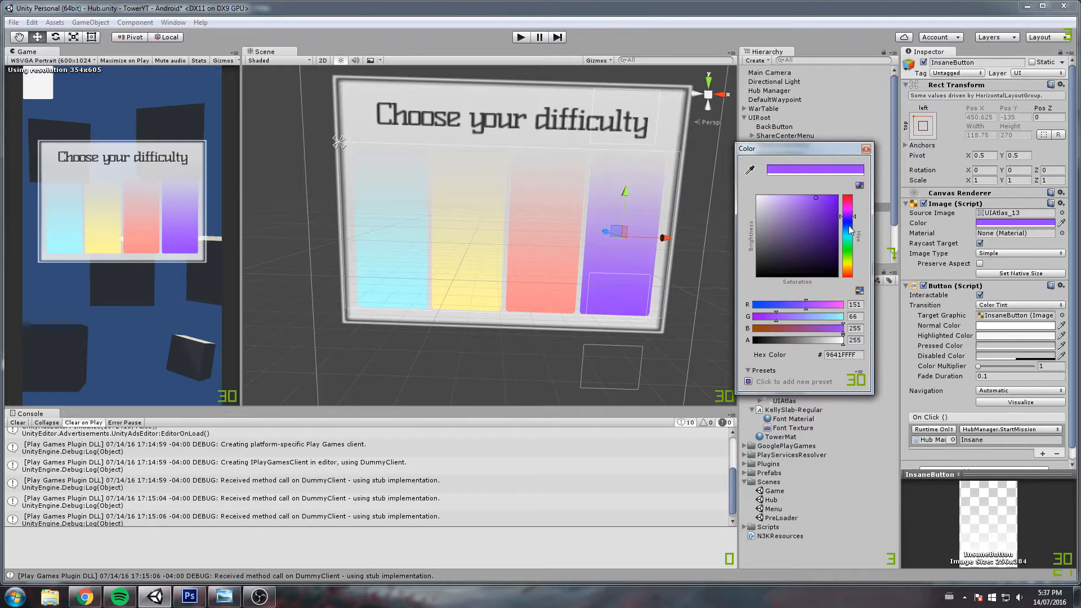
left_click_drag(848, 231, 848, 252)
type("0")
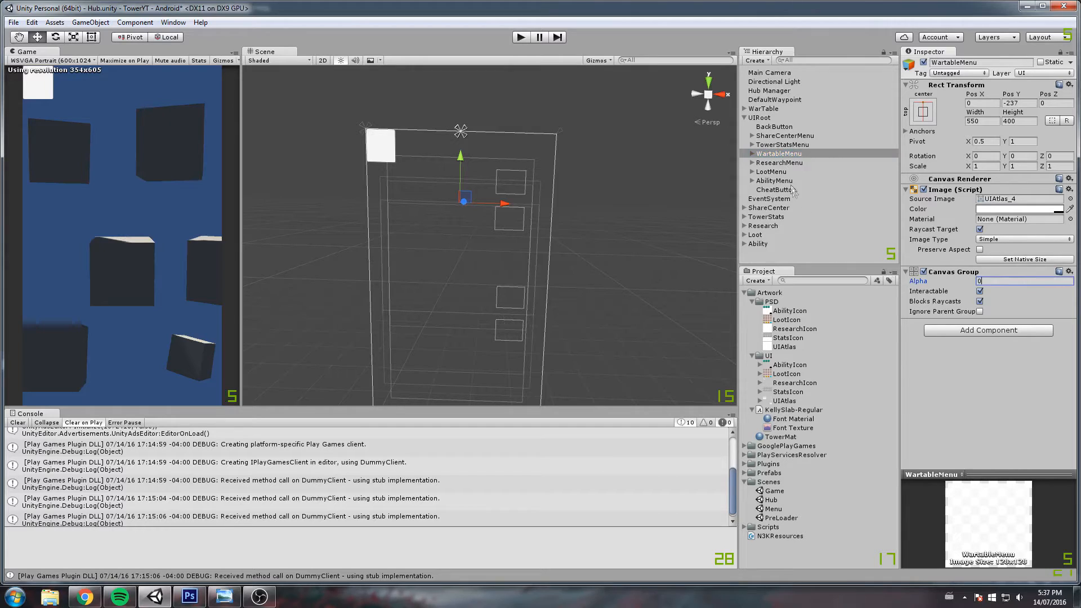
Step: Set ShareCenterMenu's Canvas Group Alpha to 1 and switch back to Photoshop
left_click(785, 136)
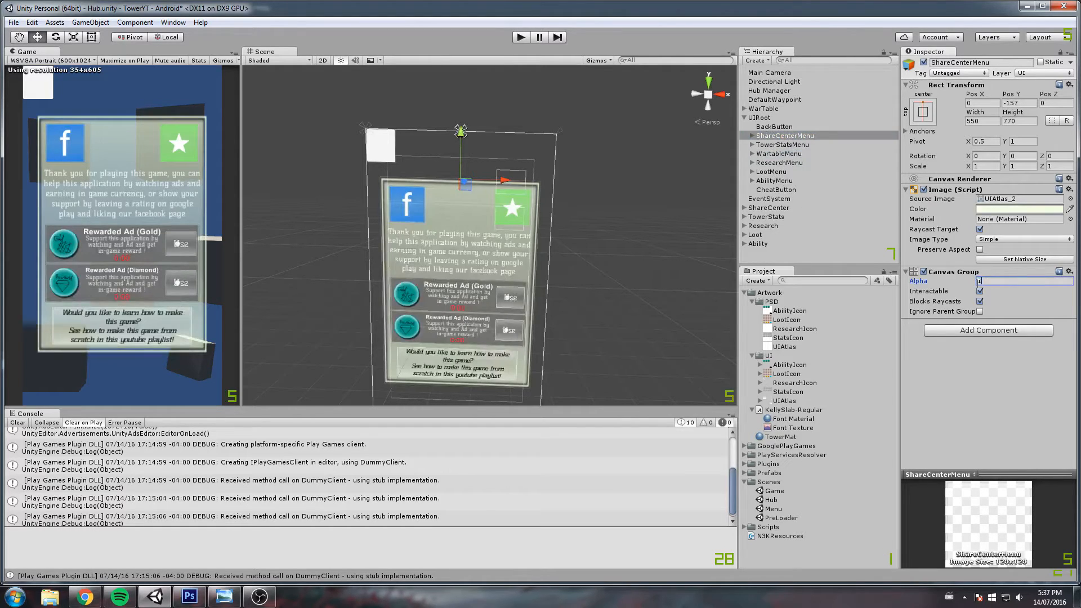
type("1")
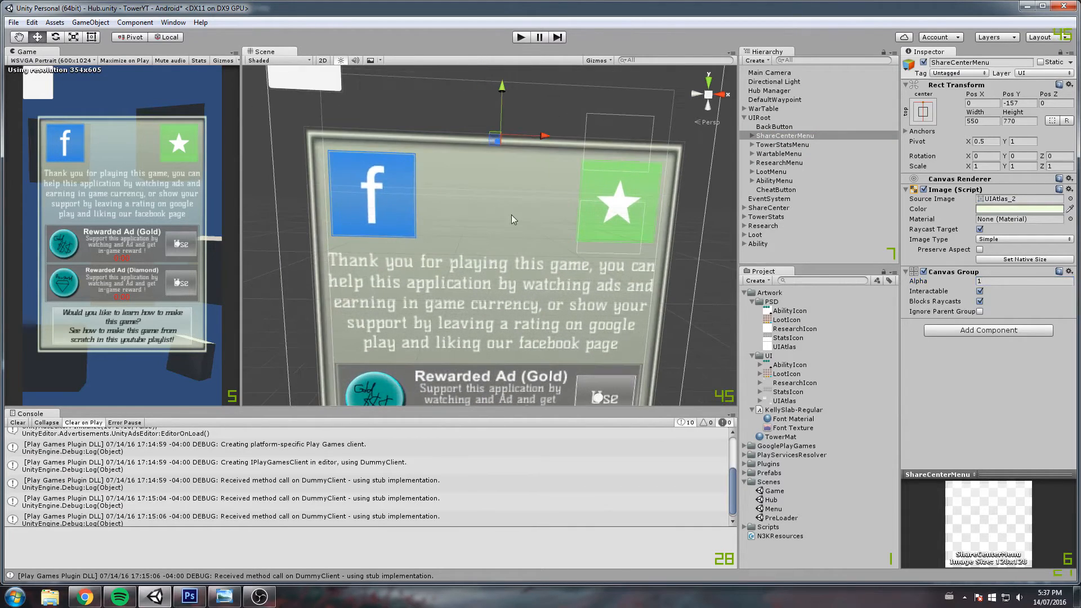
left_click(189, 596)
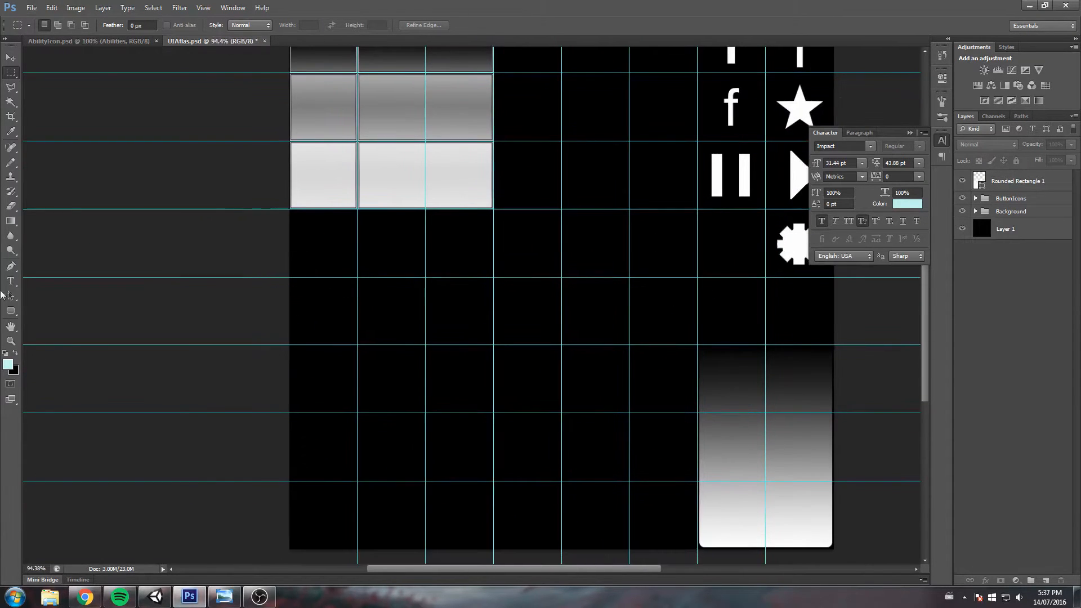
mouse_move(10, 282)
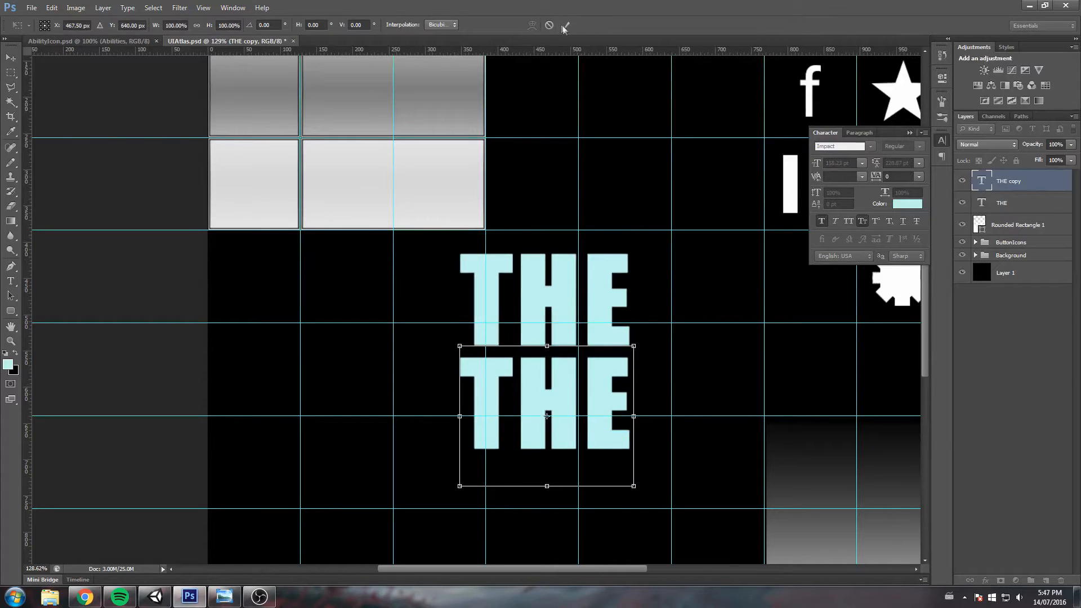
Step: Change the duplicated text layer's text to TOWER and commit the edit
type("TOWER")
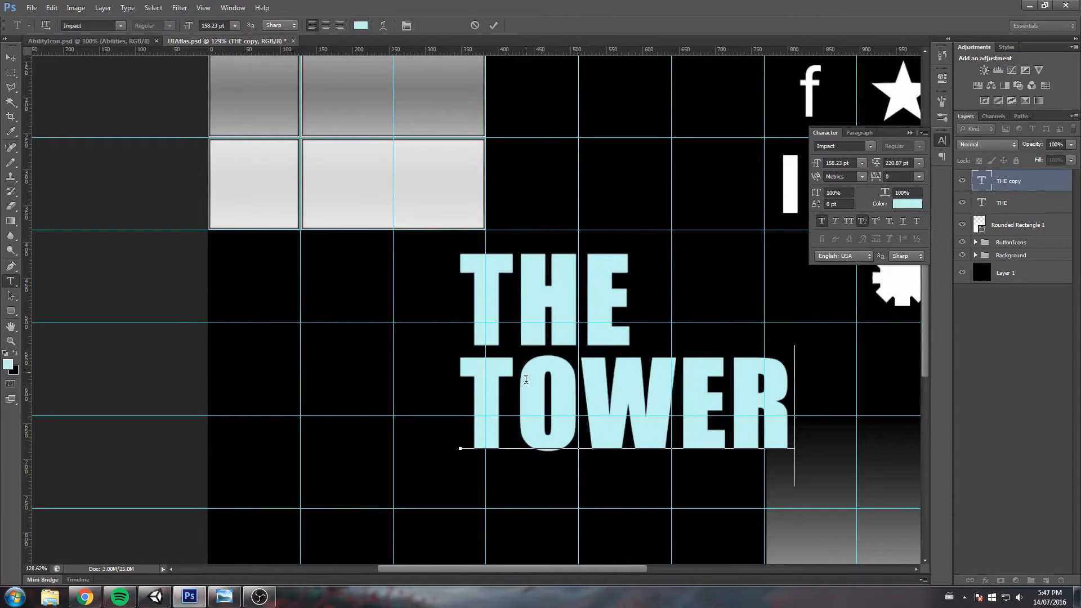
left_click(494, 26)
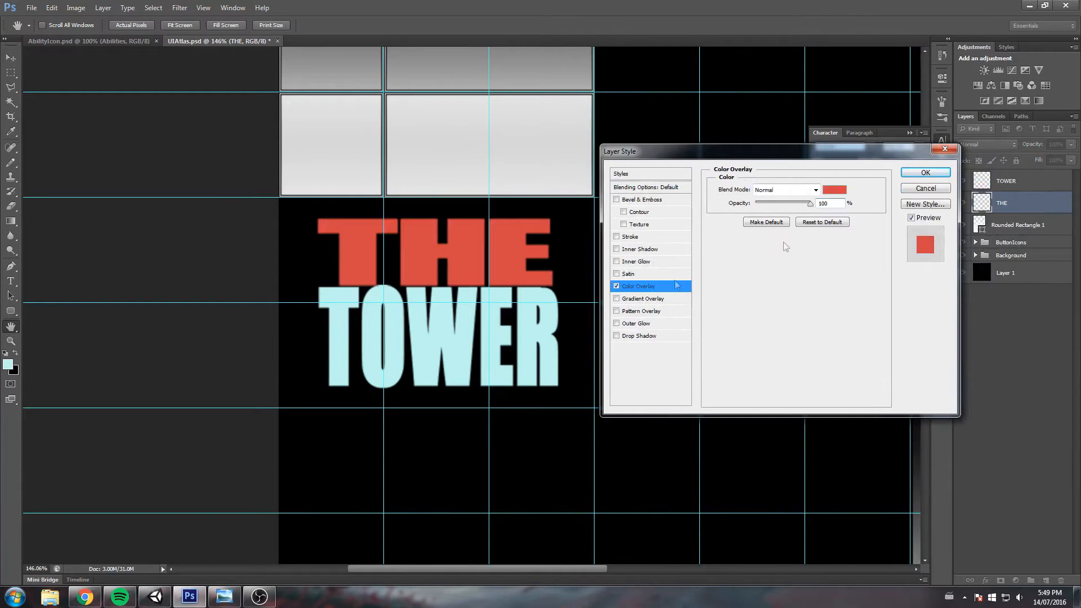
Step: Confirm a grey Color Overlay on THE, then add a white Color Overlay to TOWER
left_click(839, 190)
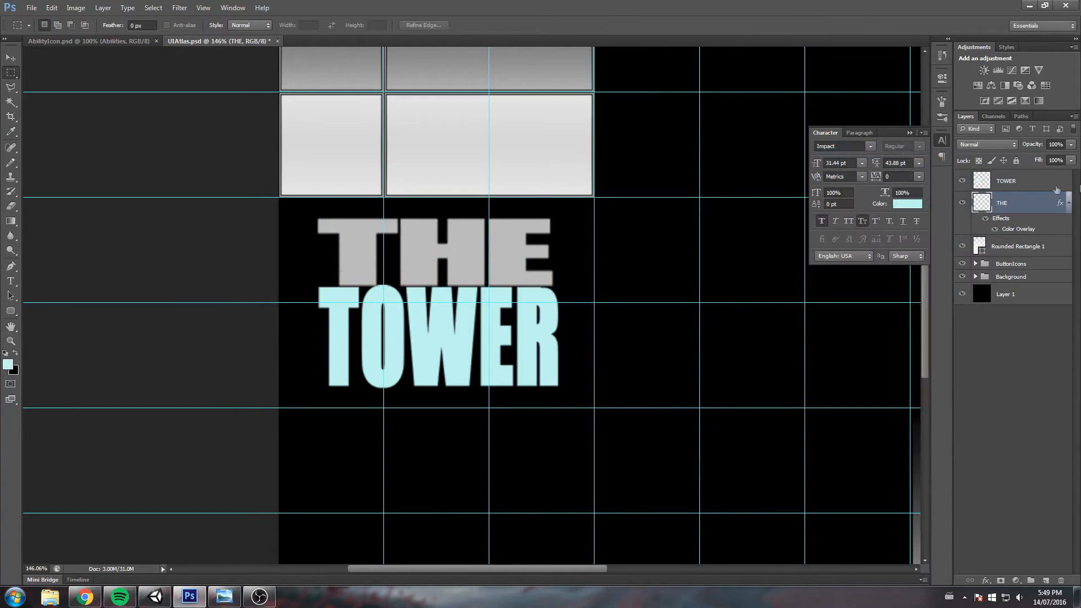
double_click(1016, 180)
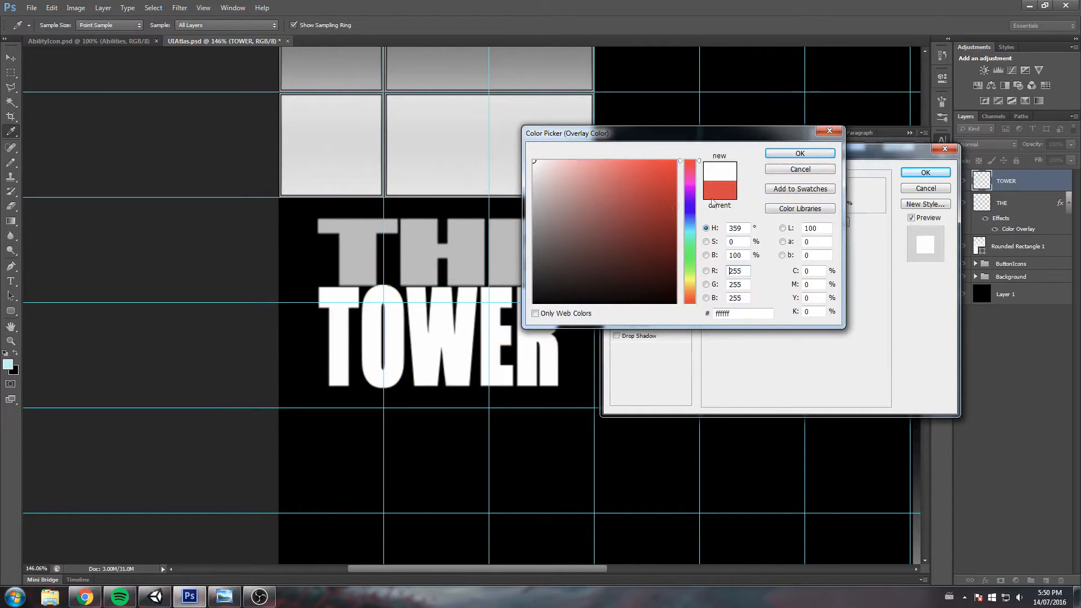
left_click(800, 153)
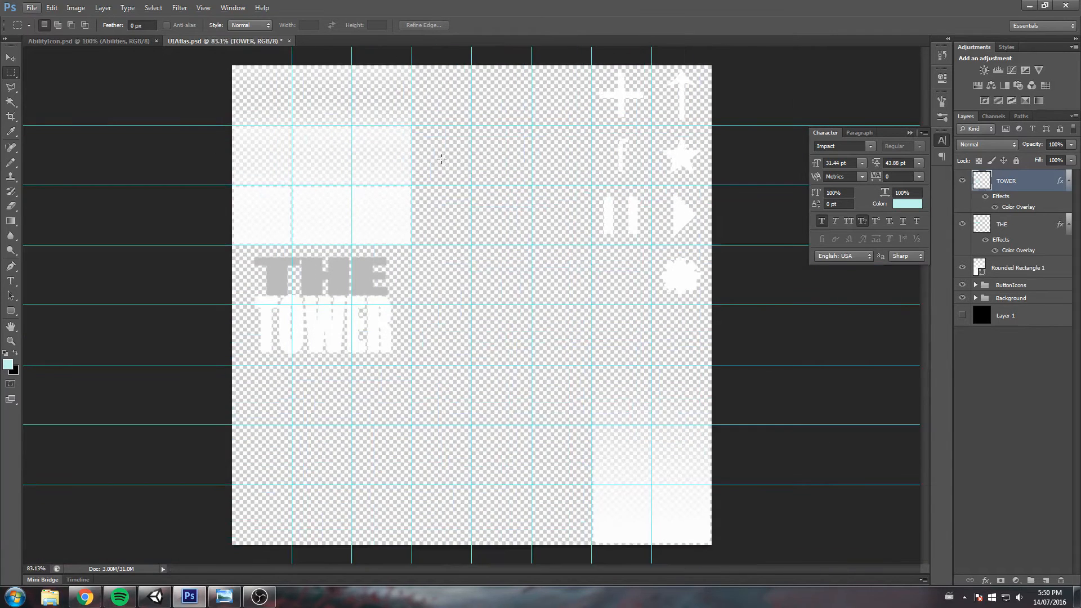
Step: Hide Layer 1 and save the sheet as UIAtlas.png in the UI artwork folder
left_click(32, 7)
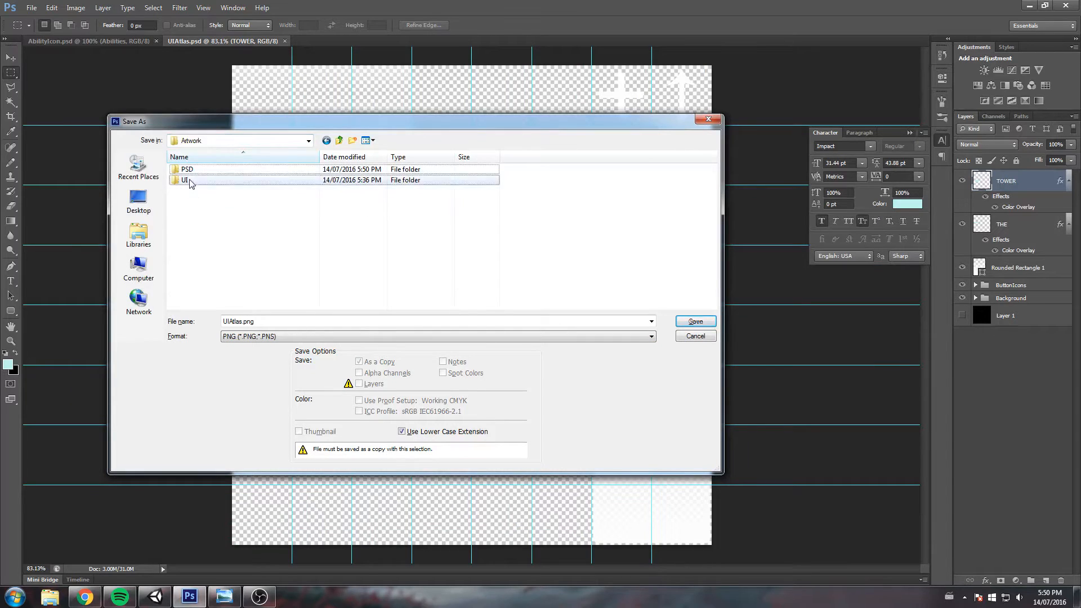
double_click(185, 180)
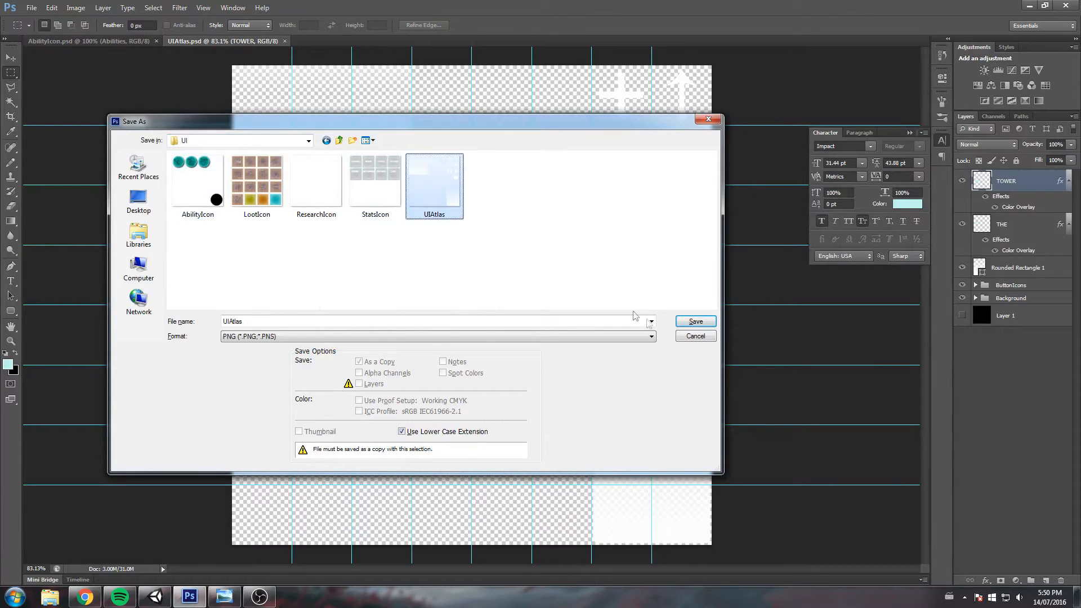
left_click(696, 322)
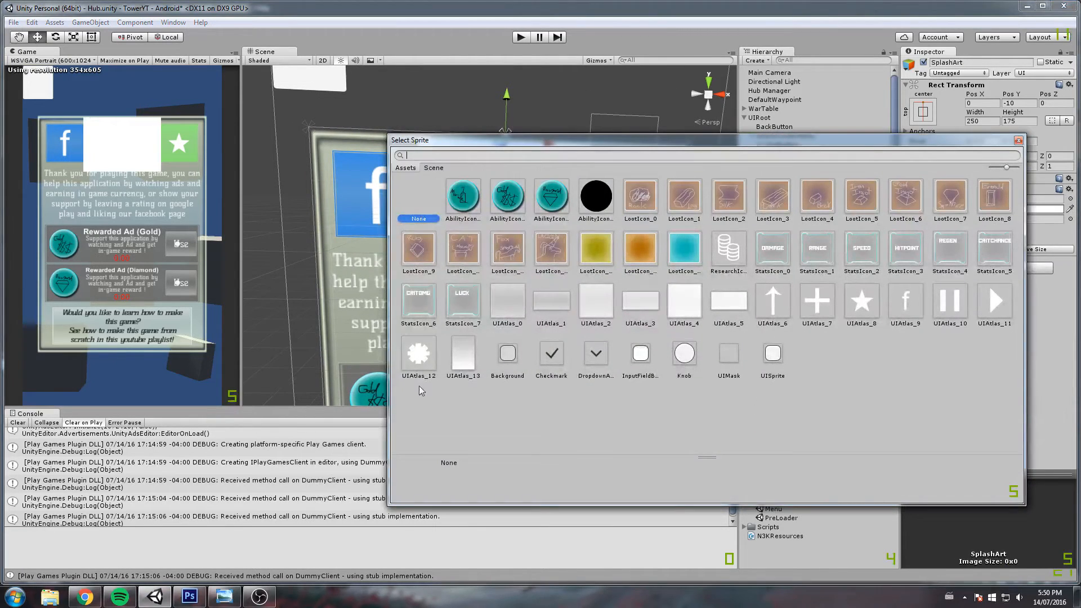
Step: Dismiss the sprite list, select the UIAtlas texture and open it in the Sprite Editor
left_click(417, 219)
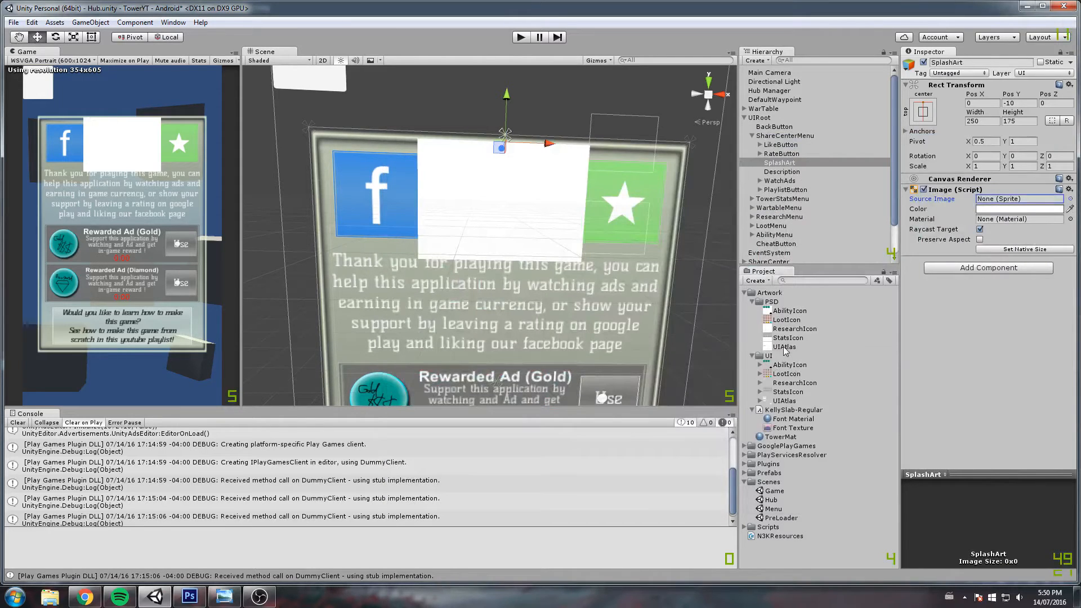
left_click(785, 401)
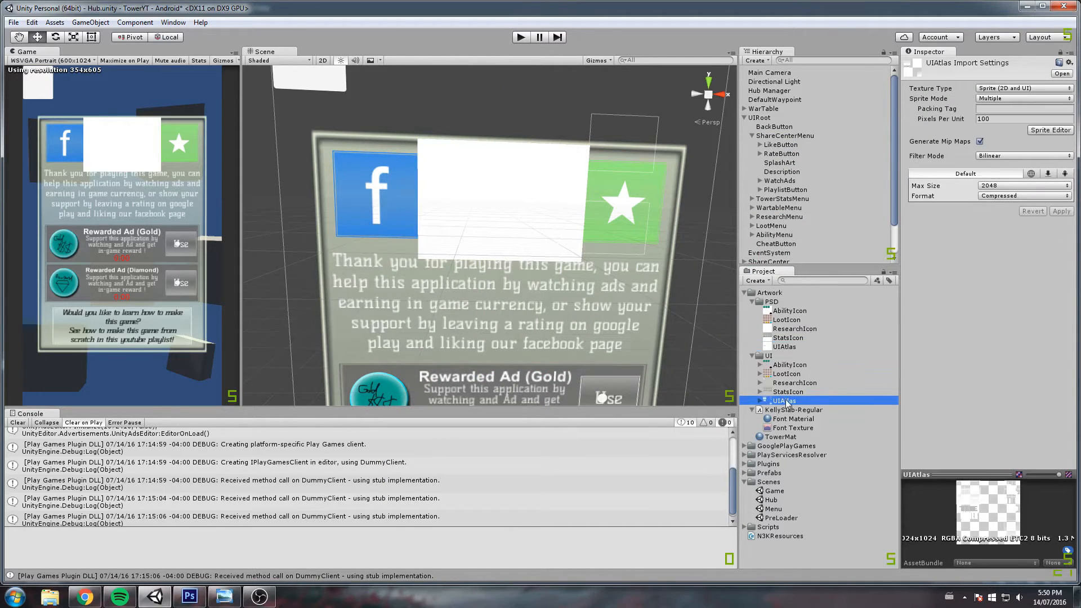
left_click(1052, 129)
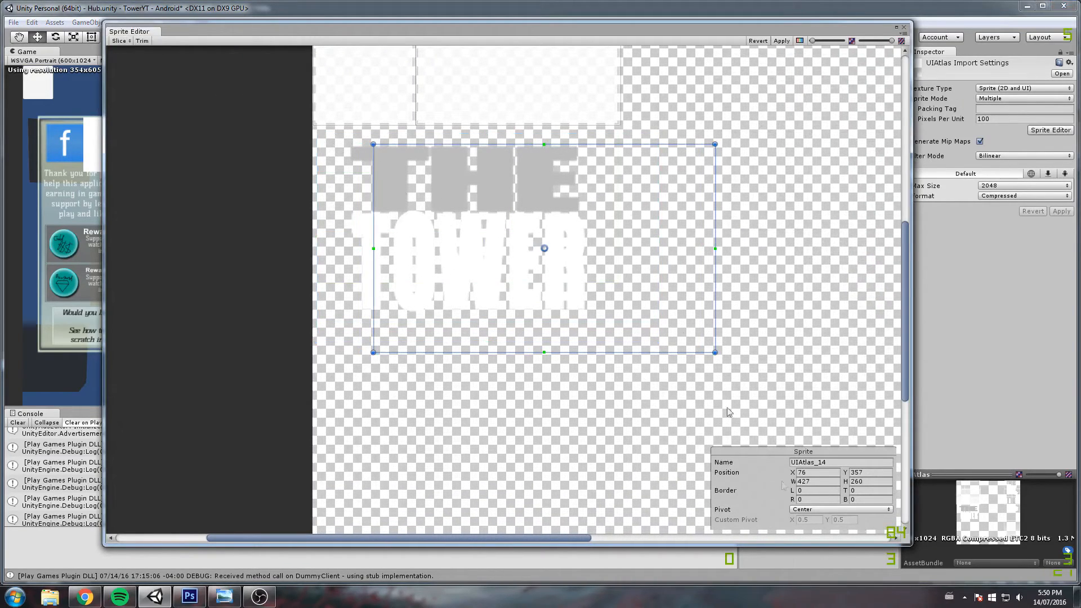
Step: Frame THE TOWER title as sprite UIAtlas_14, apply, and close the Sprite Editor
left_click(814, 481)
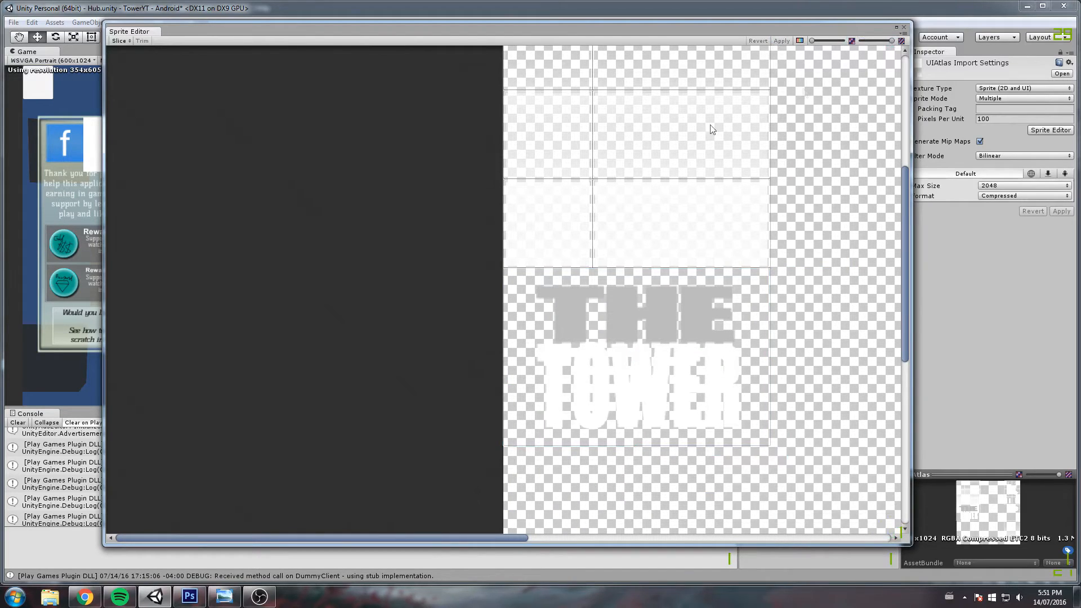
left_click(908, 27)
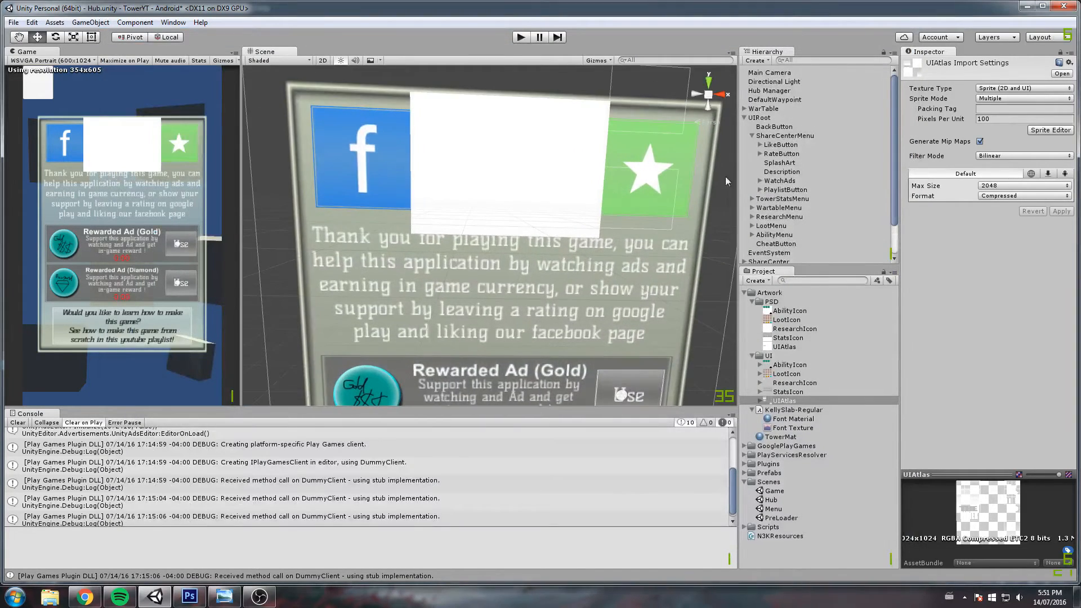
Step: Set SplashArt's Source Image to UIAtlas_14, then return to Photoshop
left_click(781, 172)
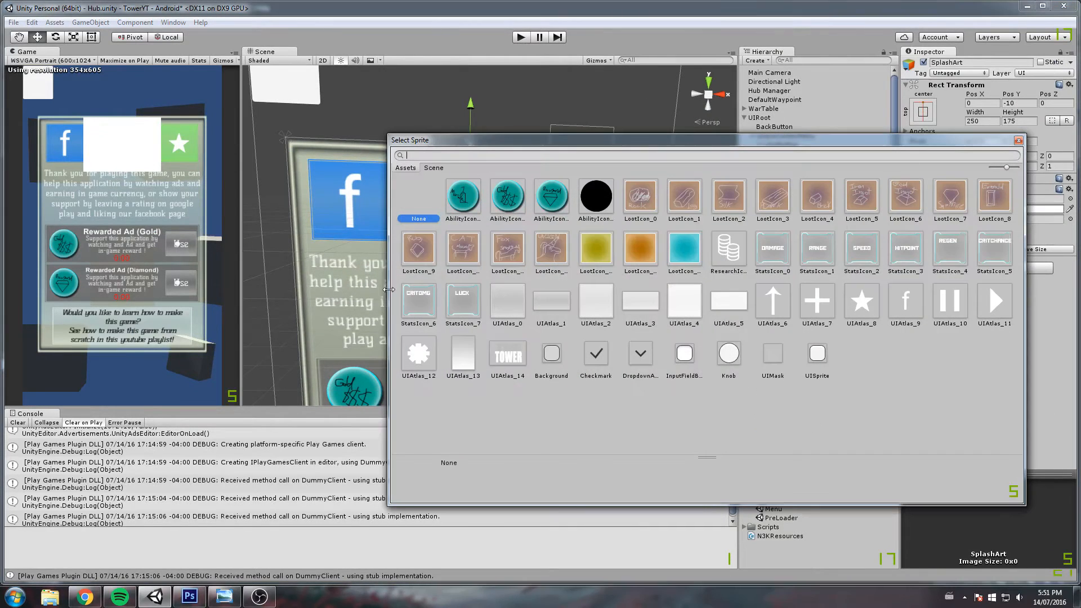
left_click(507, 352)
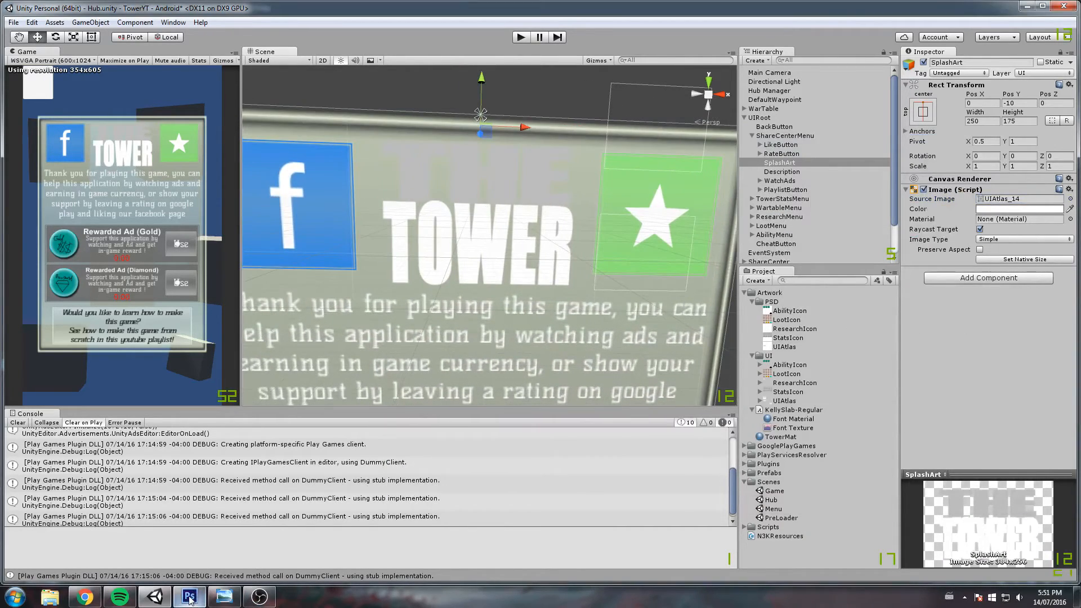
left_click(35, 8)
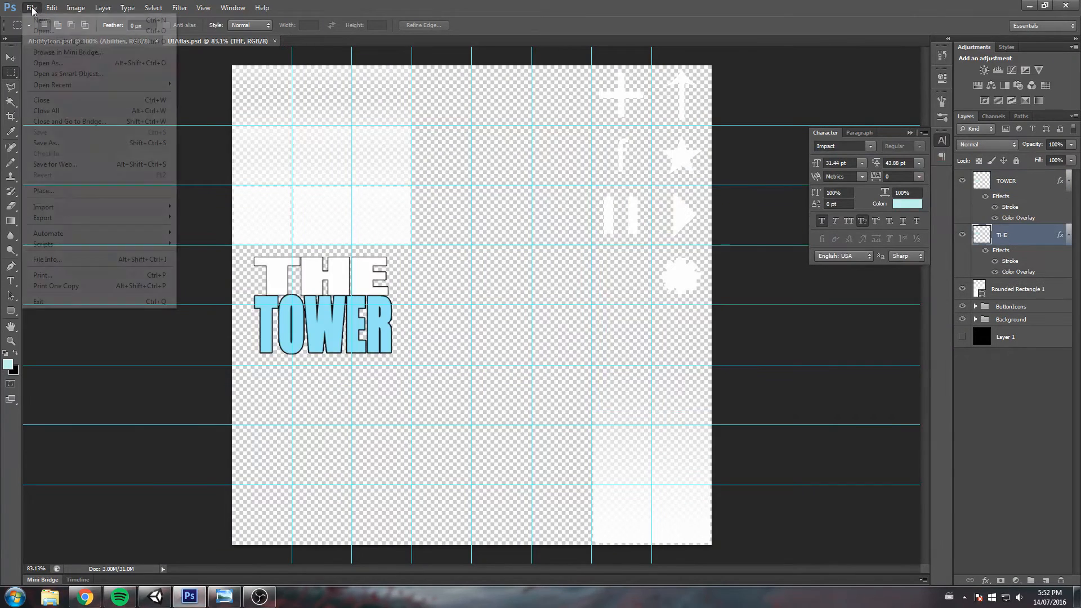
Step: Save the outlined atlas over UIAtlas.png and accept the PNG Options
left_click(46, 143)
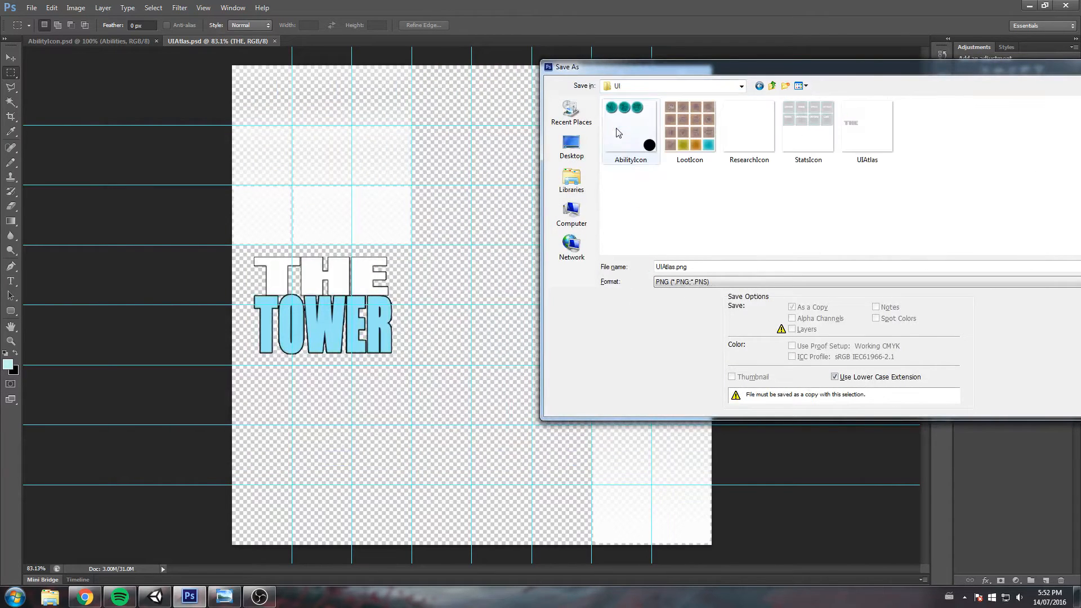
left_click(868, 126)
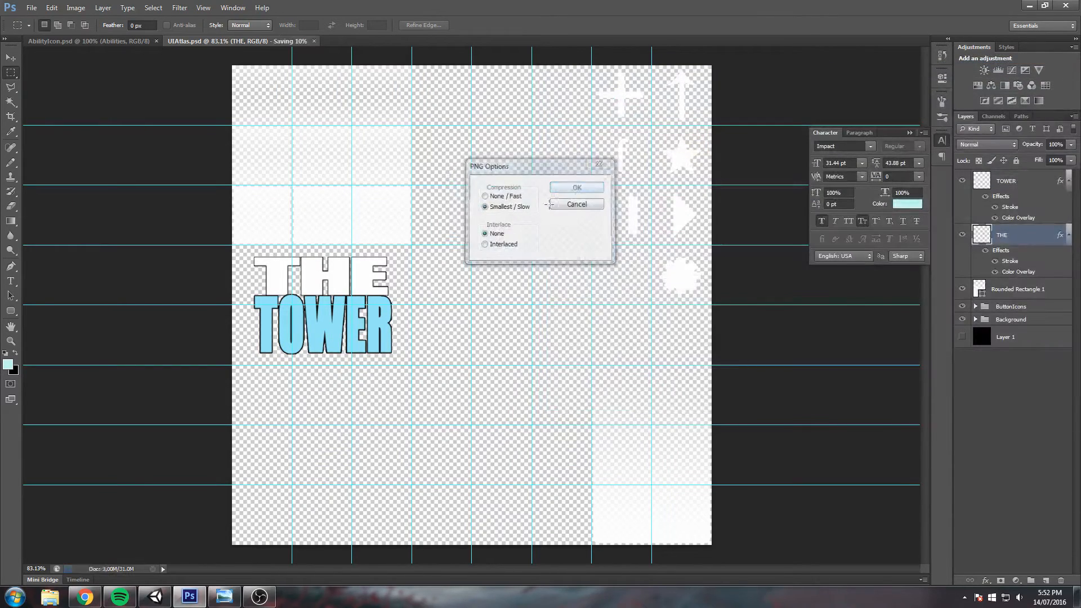
left_click(576, 187)
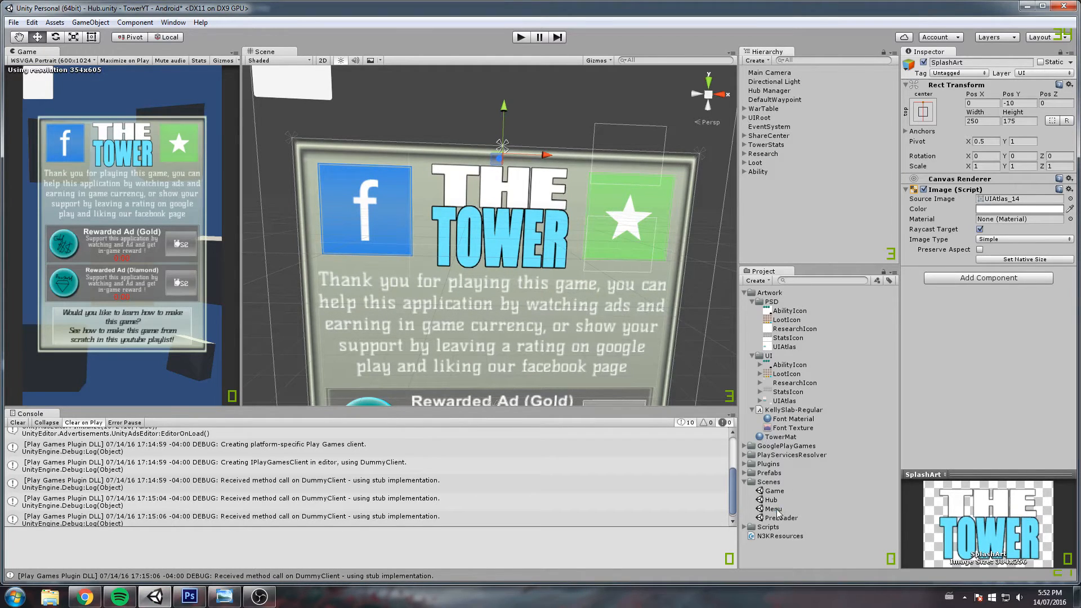
Step: Open the Menu scene, expand UIRoot and deactivate ResetSaveConfirmation
double_click(774, 509)
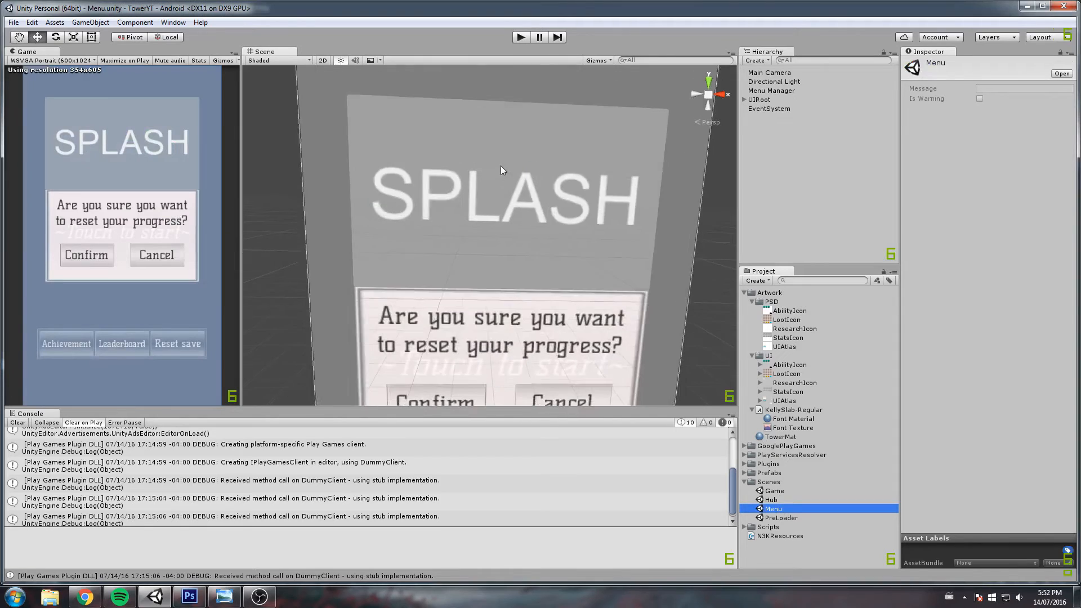
left_click(761, 100)
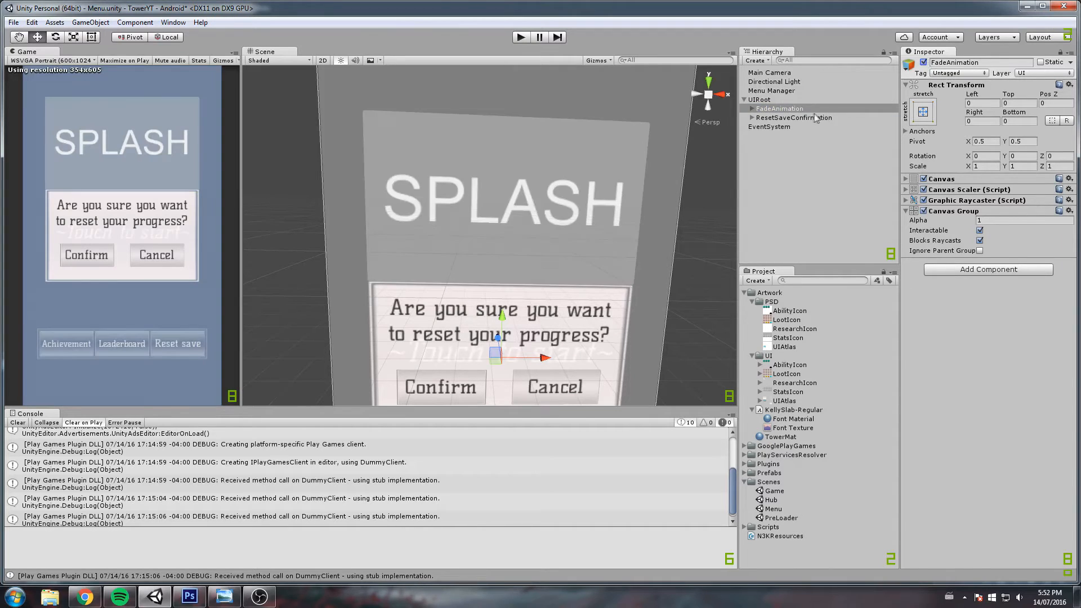
left_click(780, 108)
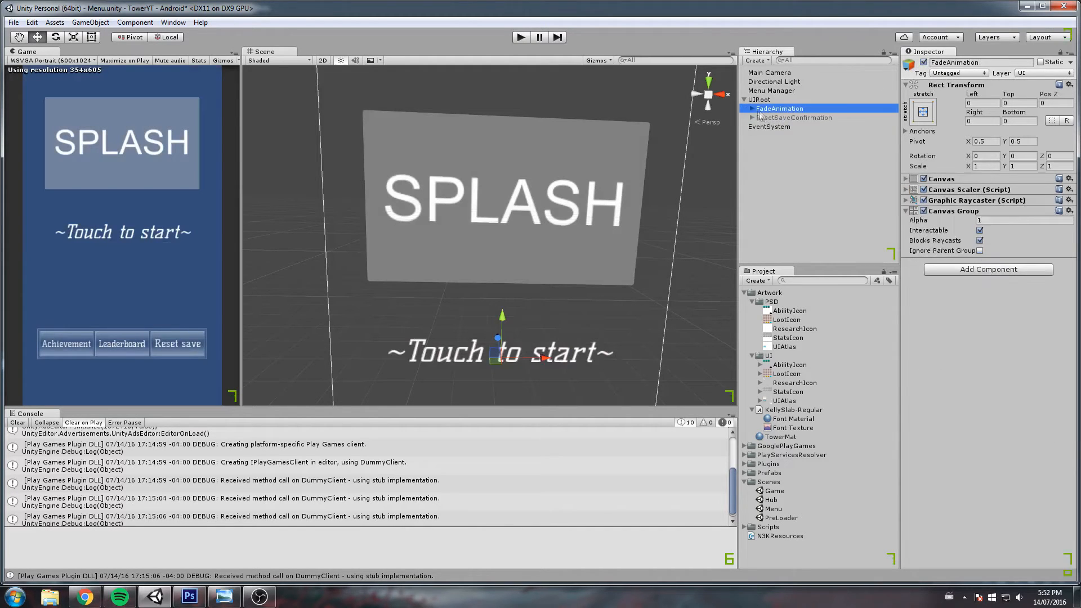
Step: Raise the Splash image's color Alpha to 255, then open the PreLoader scene
left_click(753, 108)
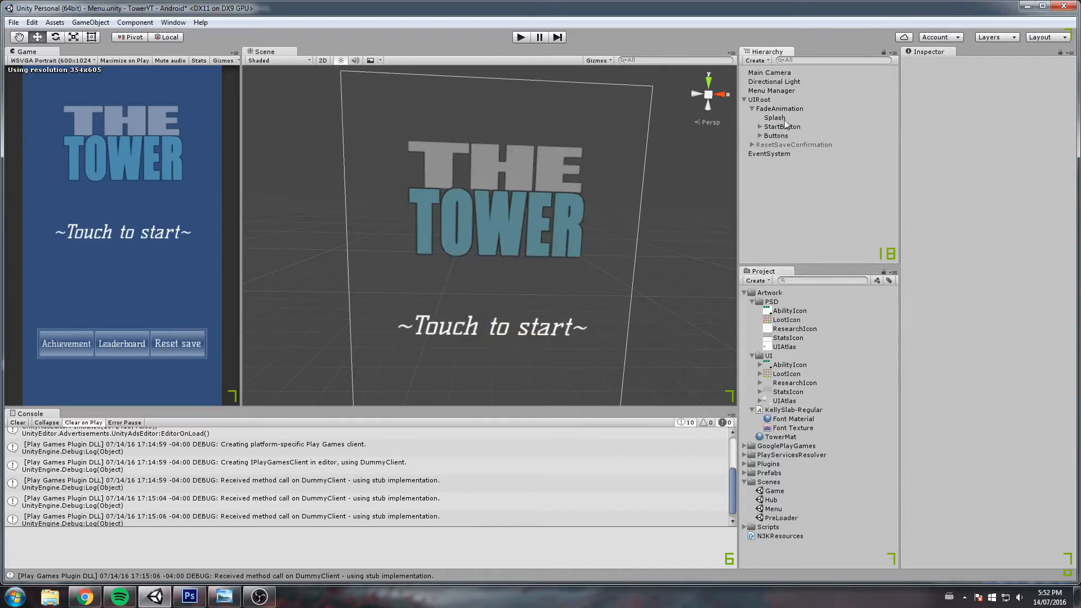
left_click(775, 117)
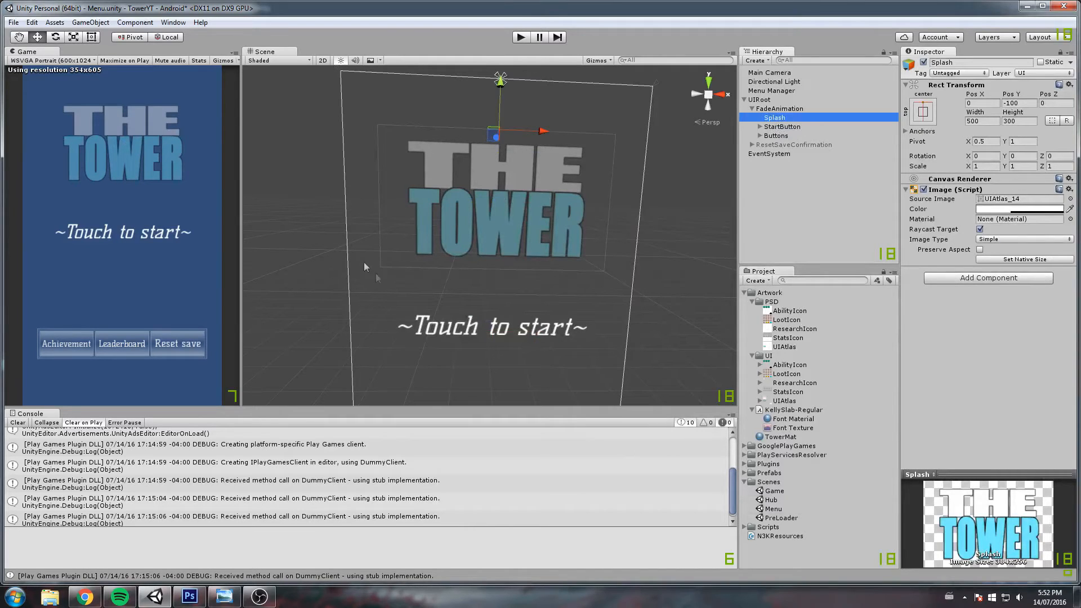
left_click(1021, 209)
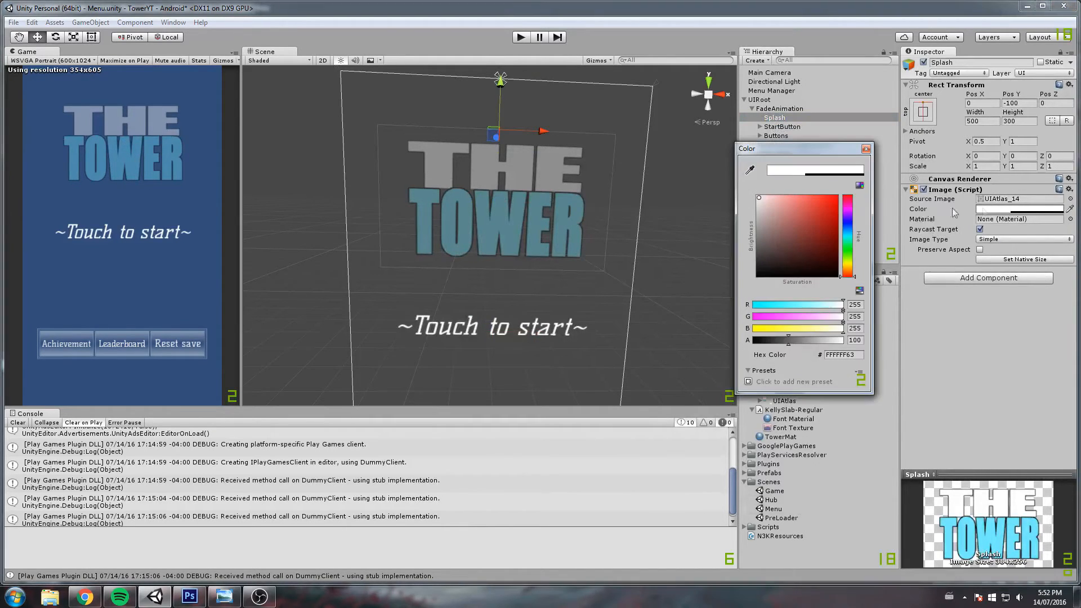
left_click_drag(786, 339, 824, 339)
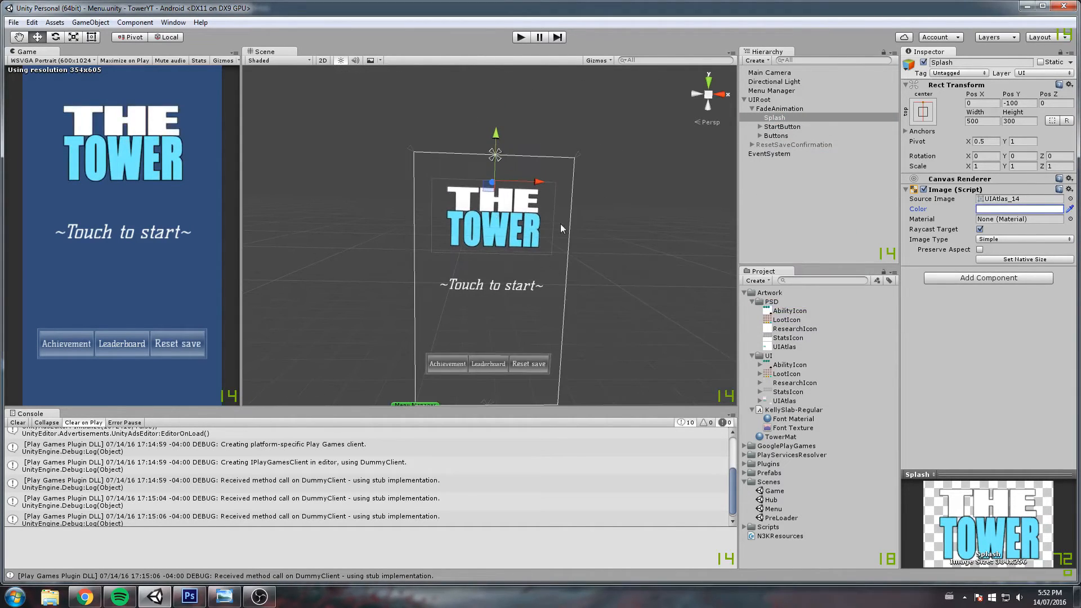
double_click(780, 518)
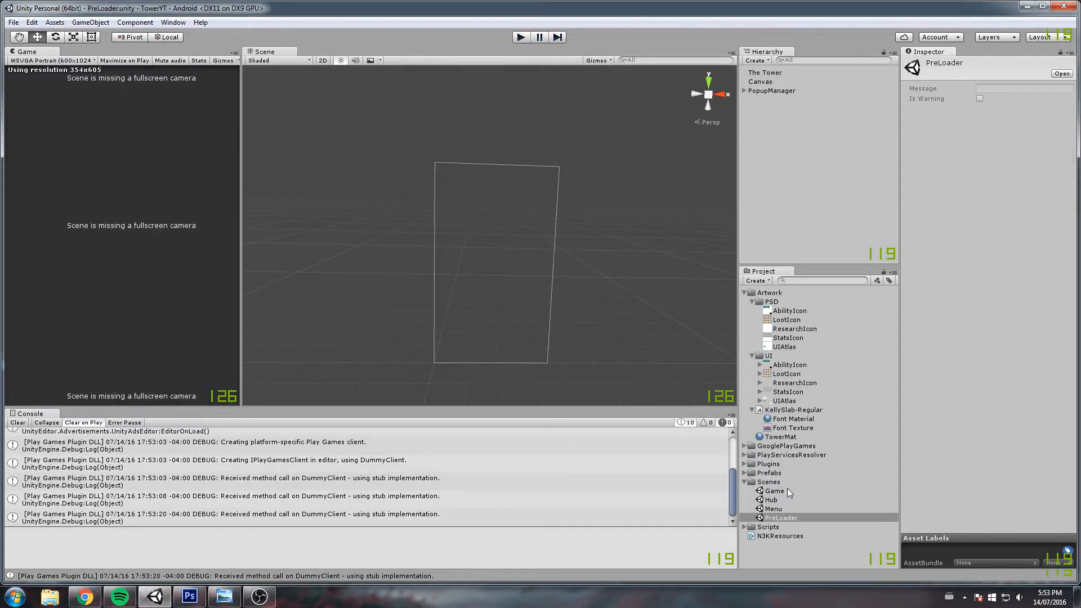
Step: Open the Hub scene and set ShareCenterMenu's Canvas Group Alpha to 0
double_click(771, 499)
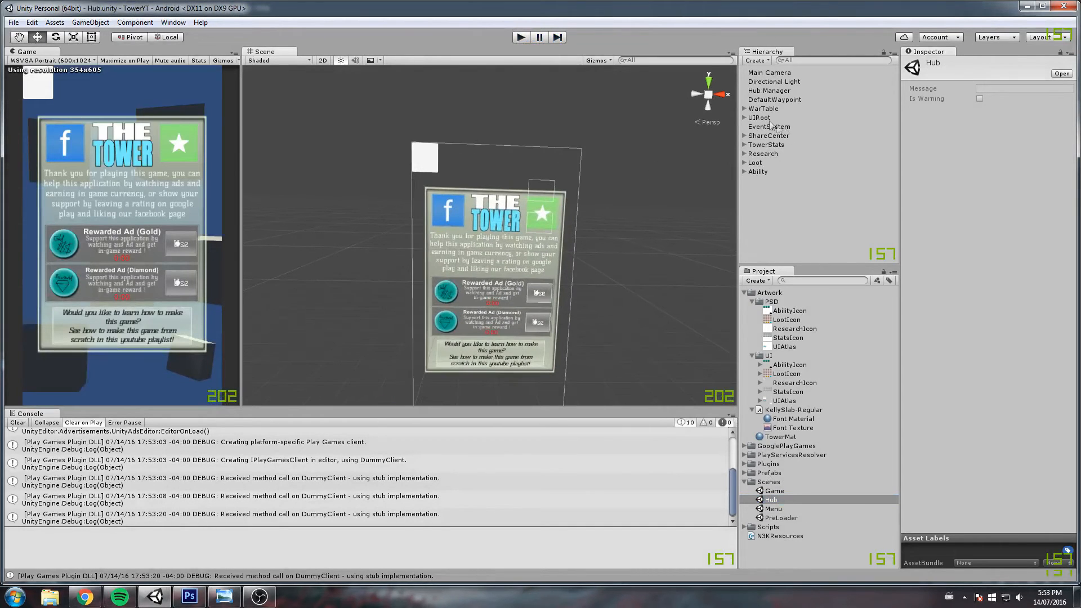
left_click(764, 108)
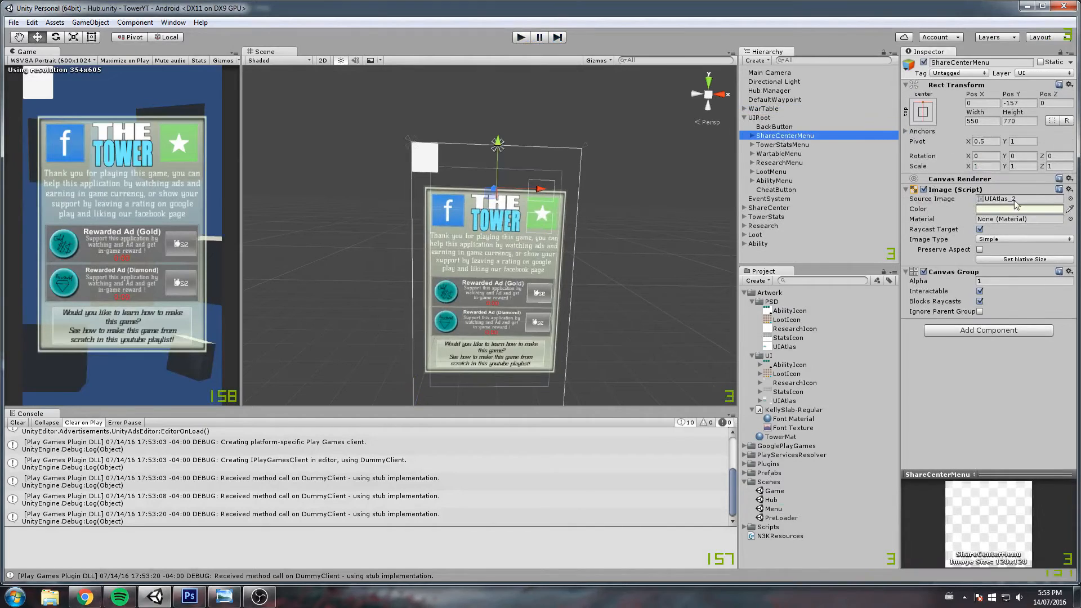
type("0")
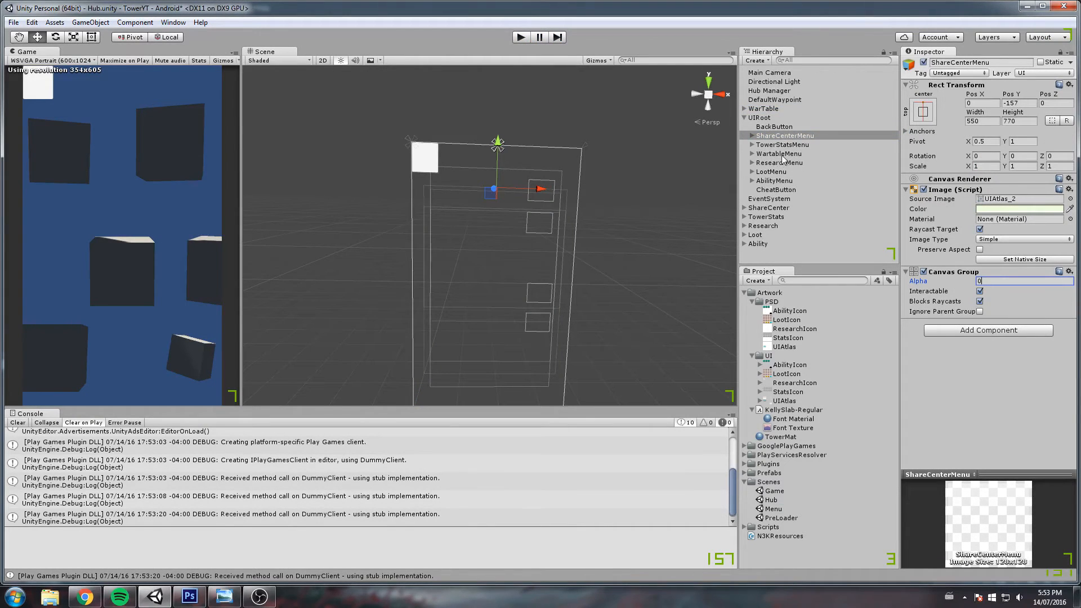
Step: Show WartableMenu, add an 'Easy' UI Text child to EasyButton, and anchor it top-stretch
left_click(779, 153)
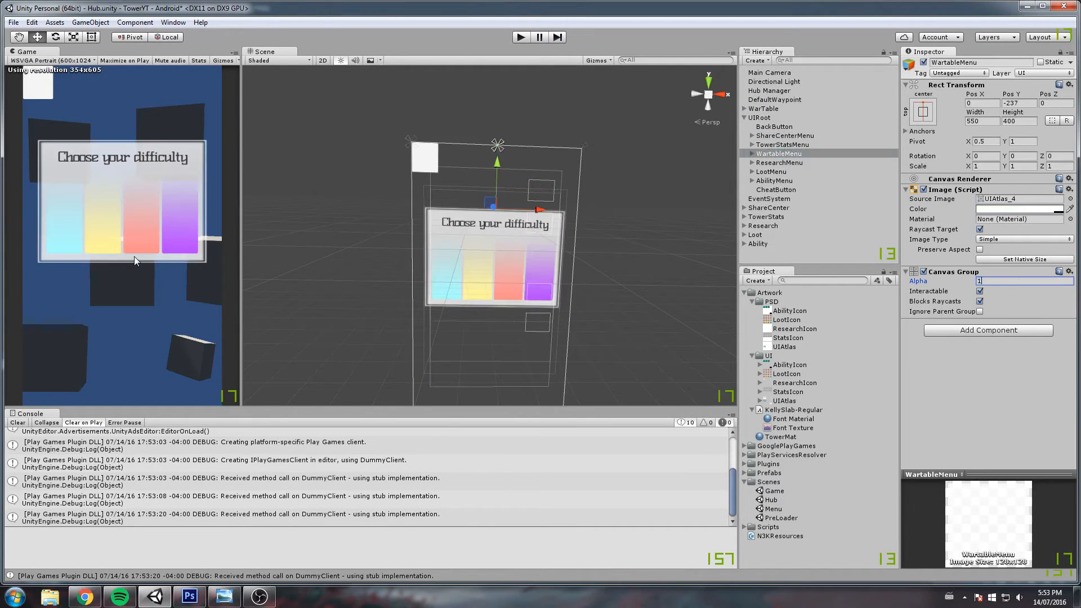
left_click(754, 153)
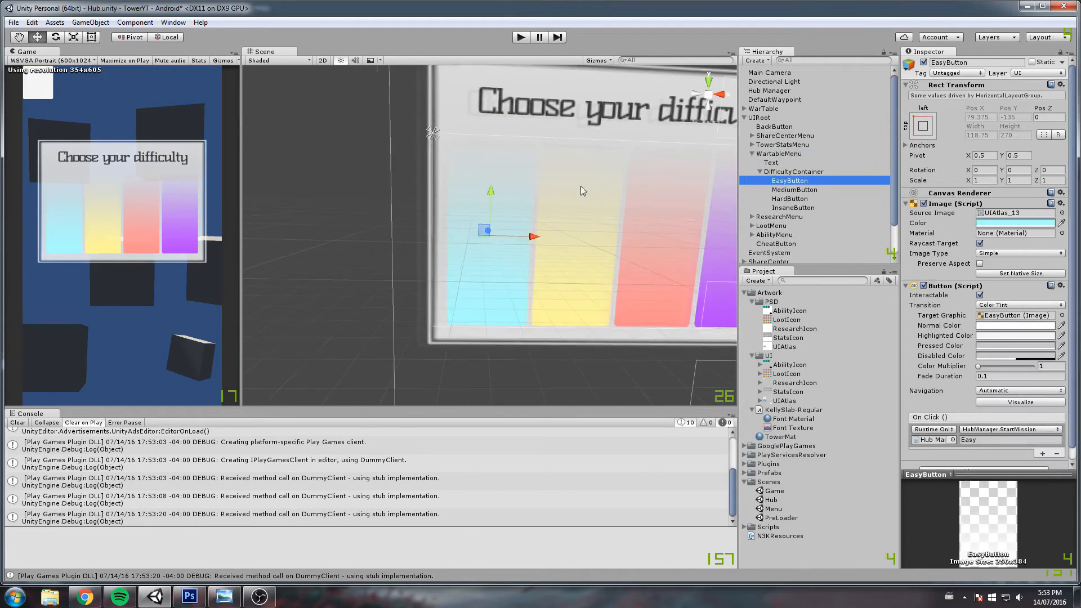
right_click(789, 181)
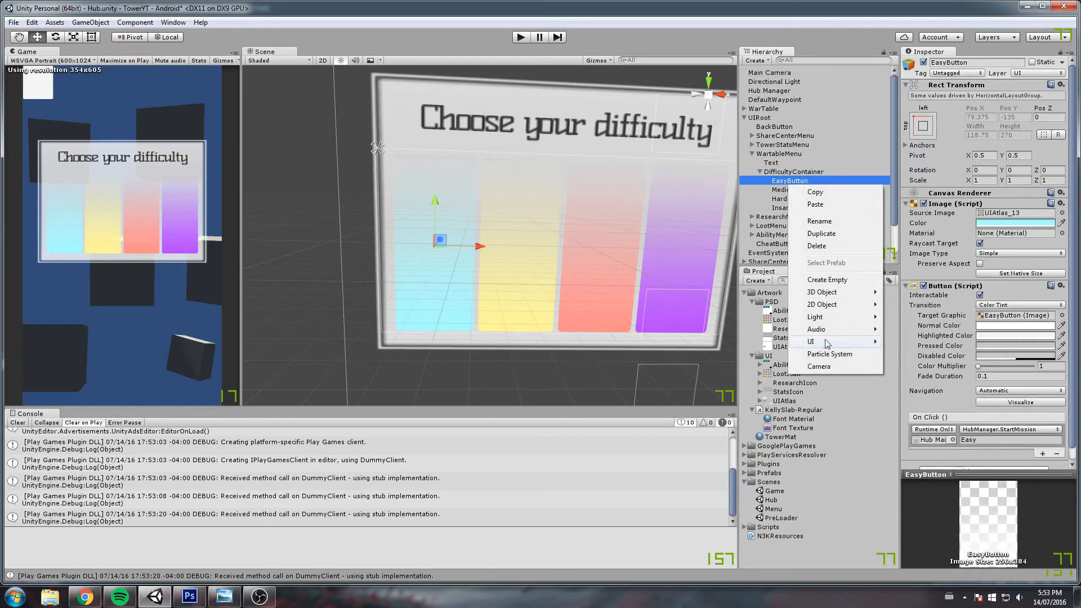
left_click(811, 342)
type("eA")
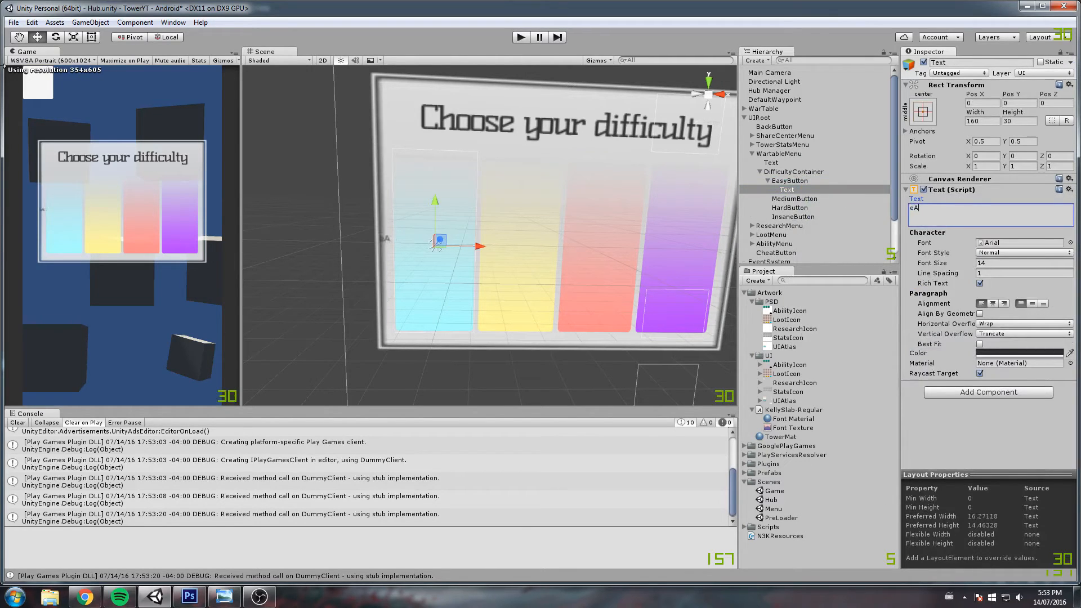
type("Easy")
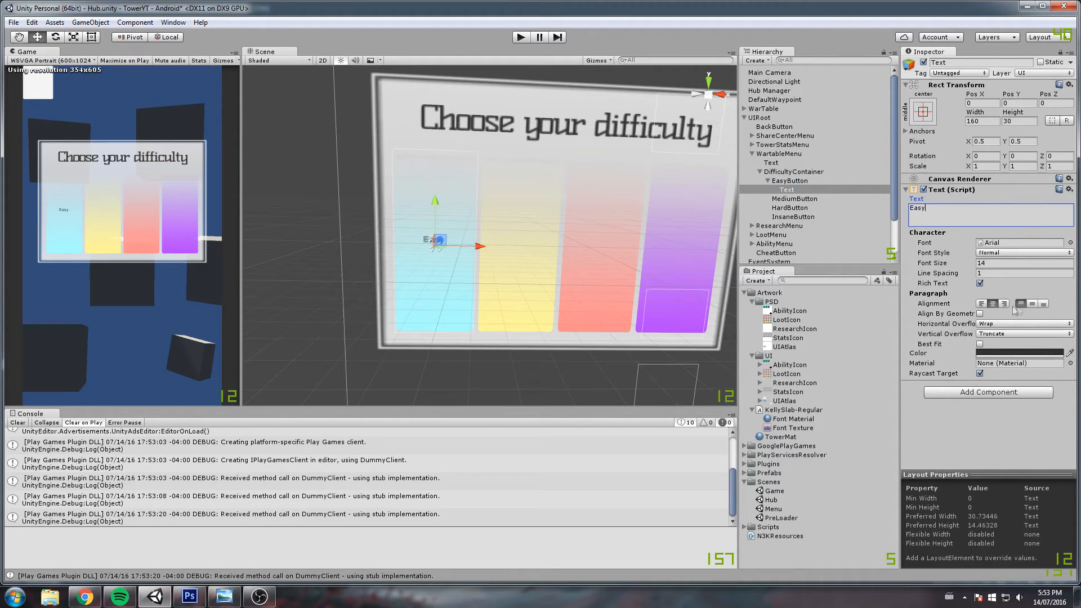
left_click(915, 111)
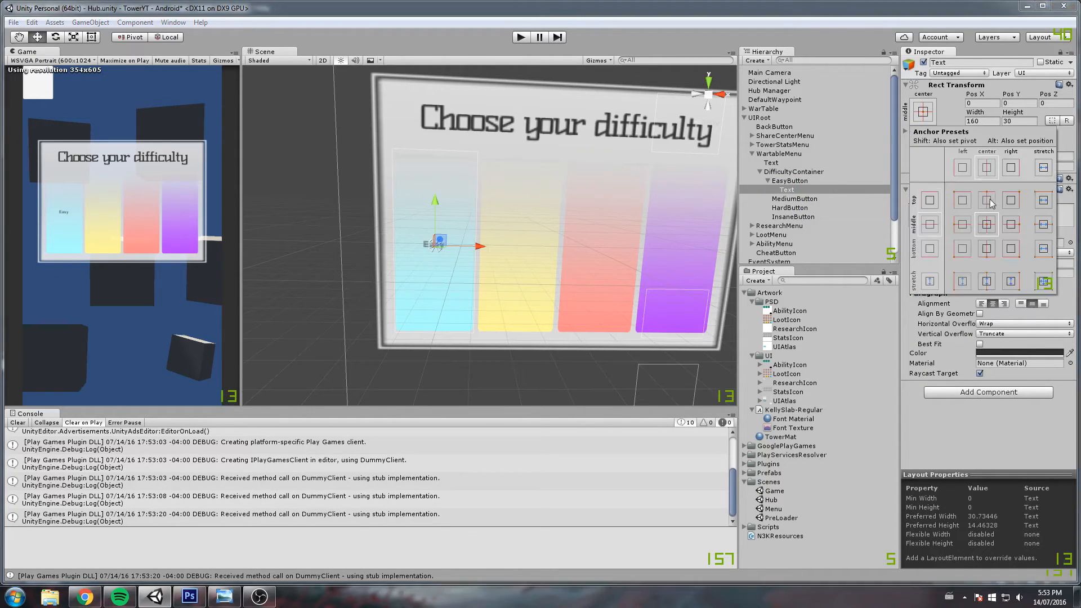
left_click(986, 200)
type("39")
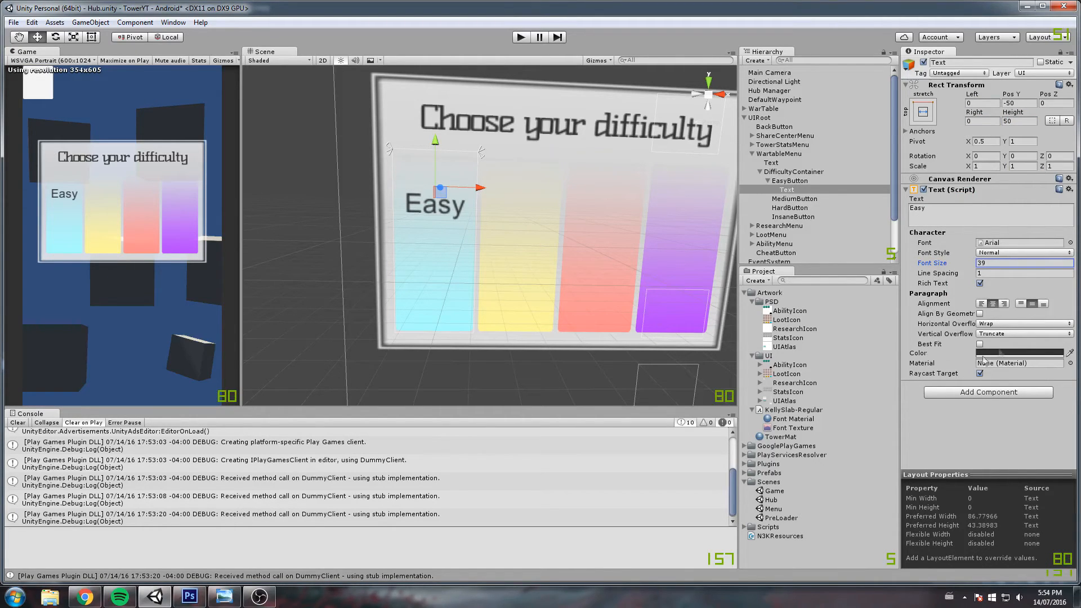
Step: Make the Easy label's text white and re-anchor it in the button
left_click(1024, 354)
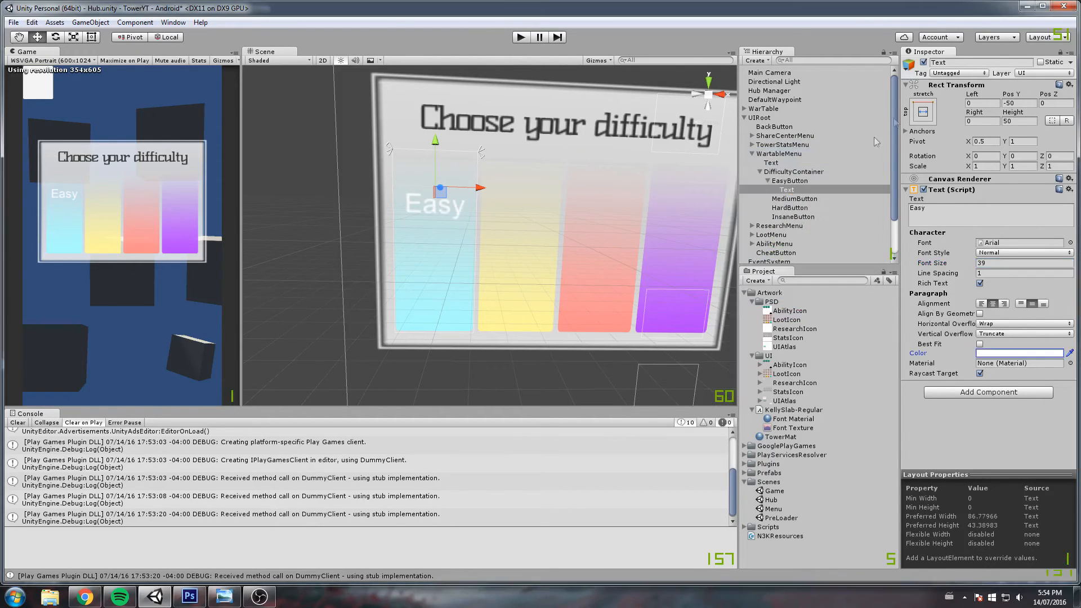
left_click(918, 111)
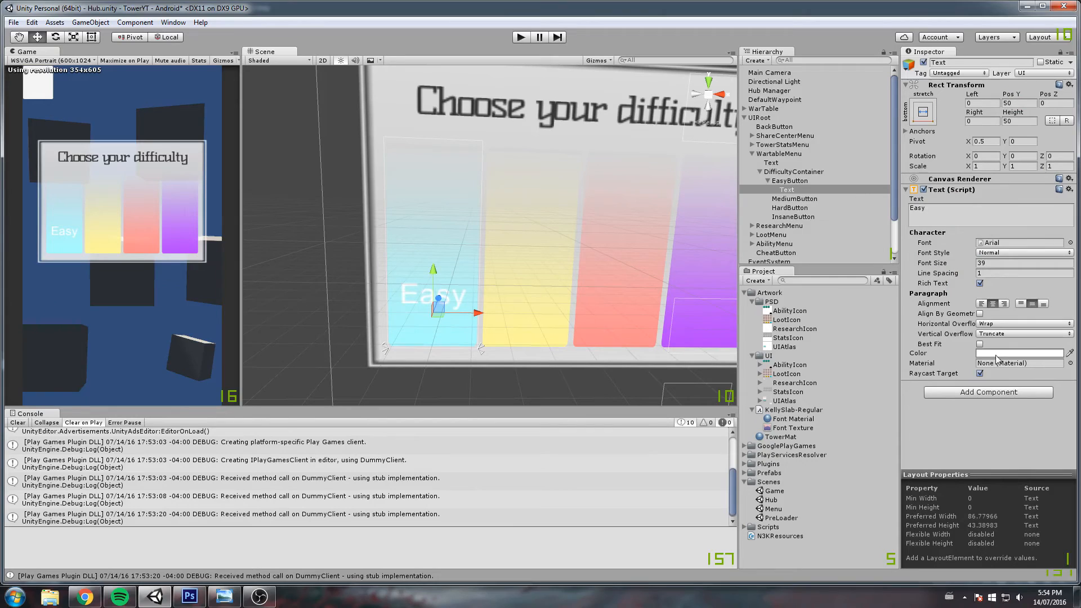
left_click(1019, 353)
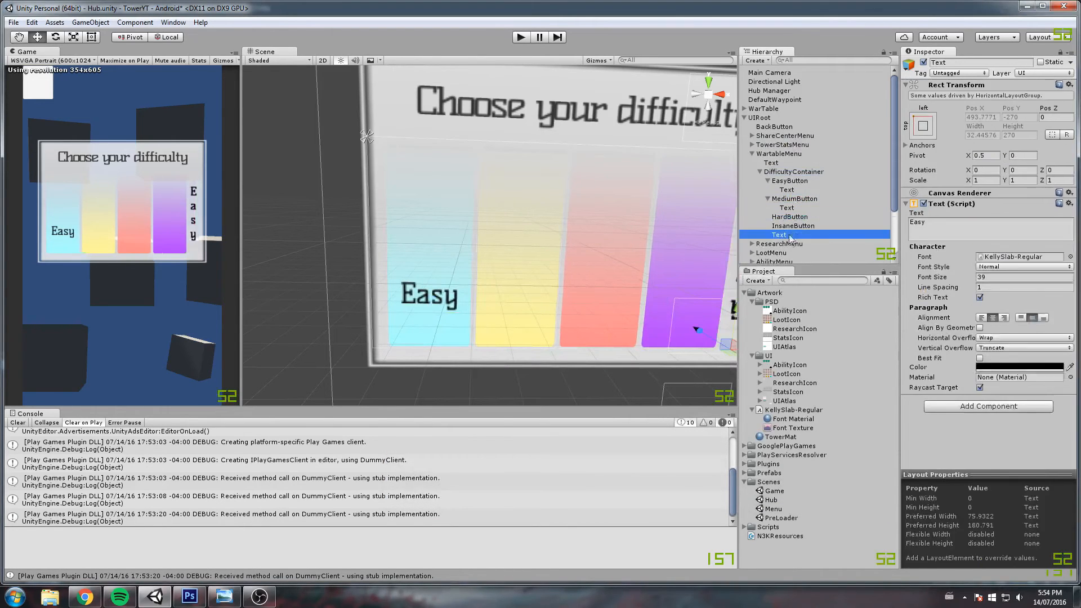
Step: Parent a label copy under HardButton, then select the Medium label and enter -50
left_click(780, 235)
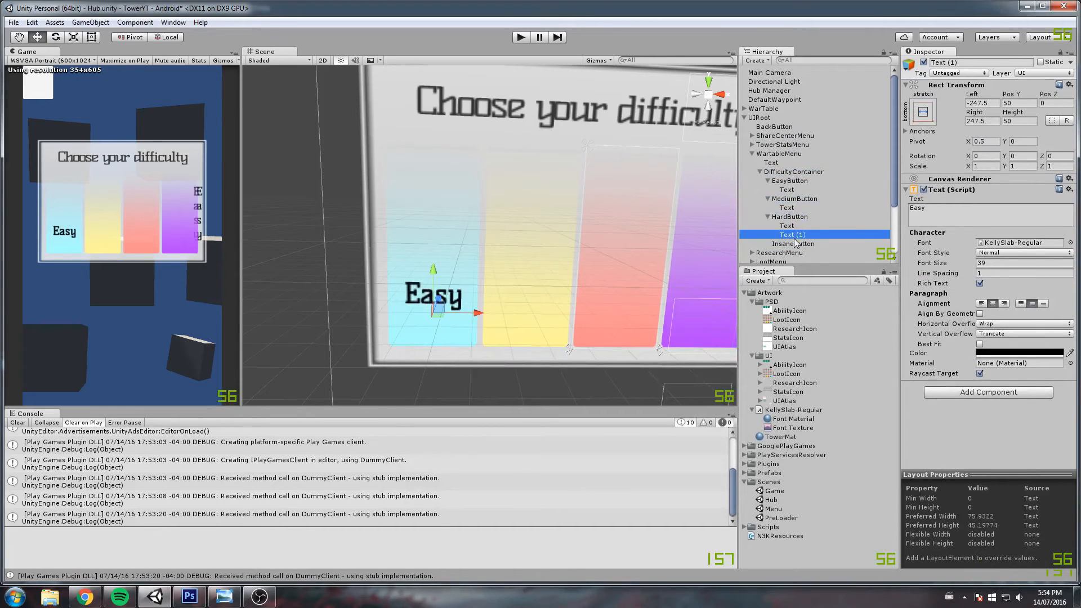
left_click(787, 207)
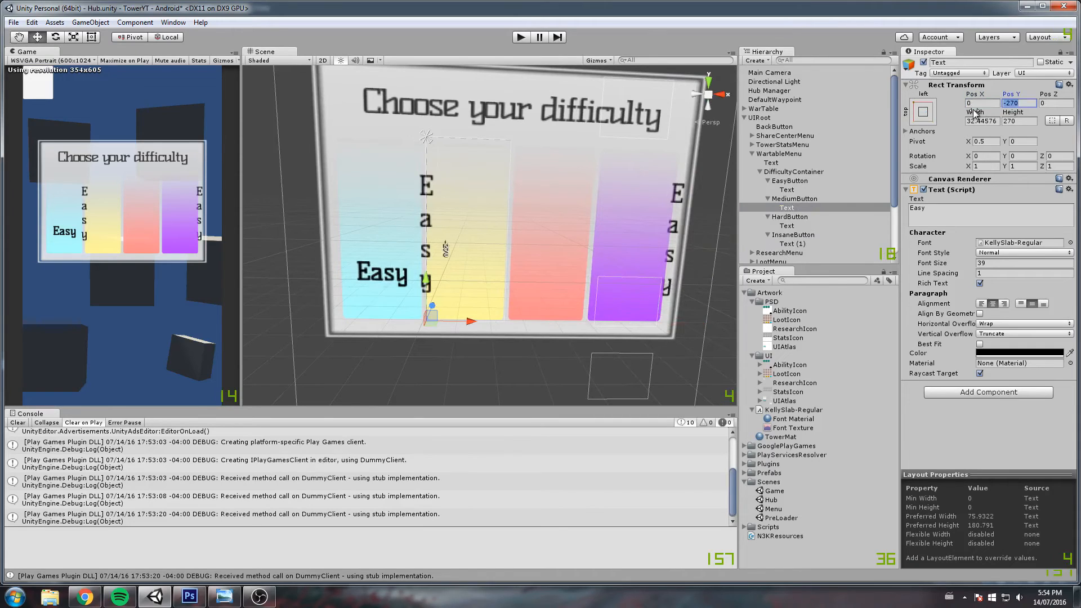
type("-50")
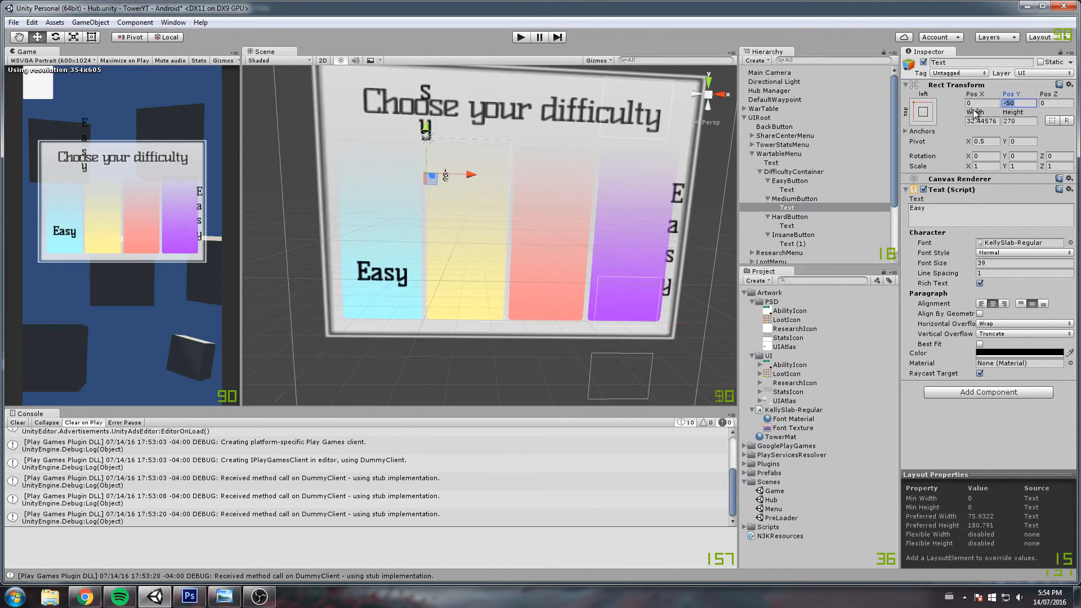
Step: Stretch-anchor the label across the yellow bar with Pos Y 50 and Height 50
left_click(923, 111)
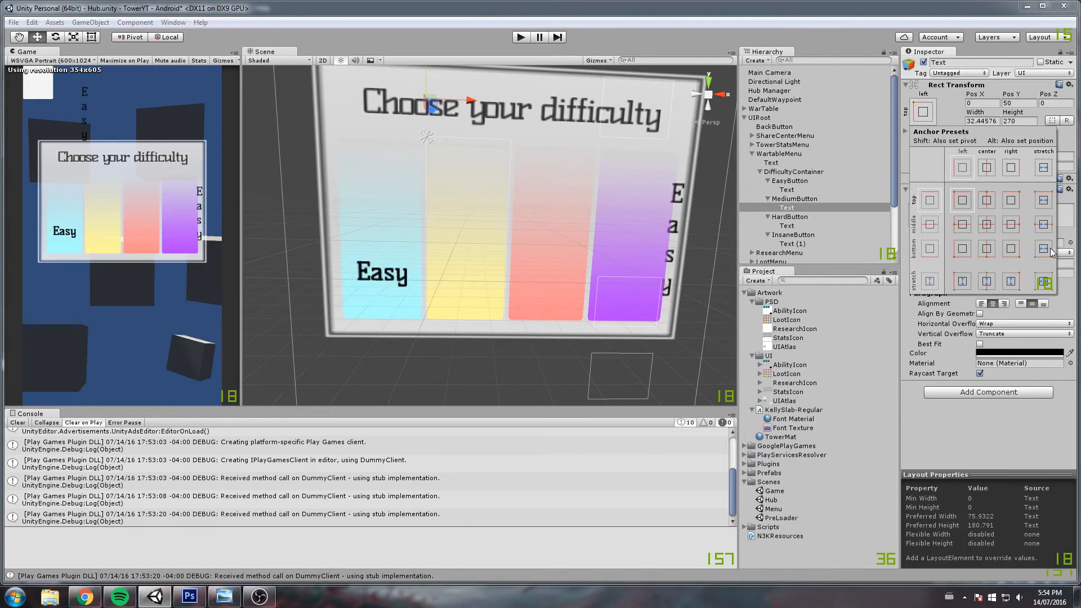
left_click(1043, 280)
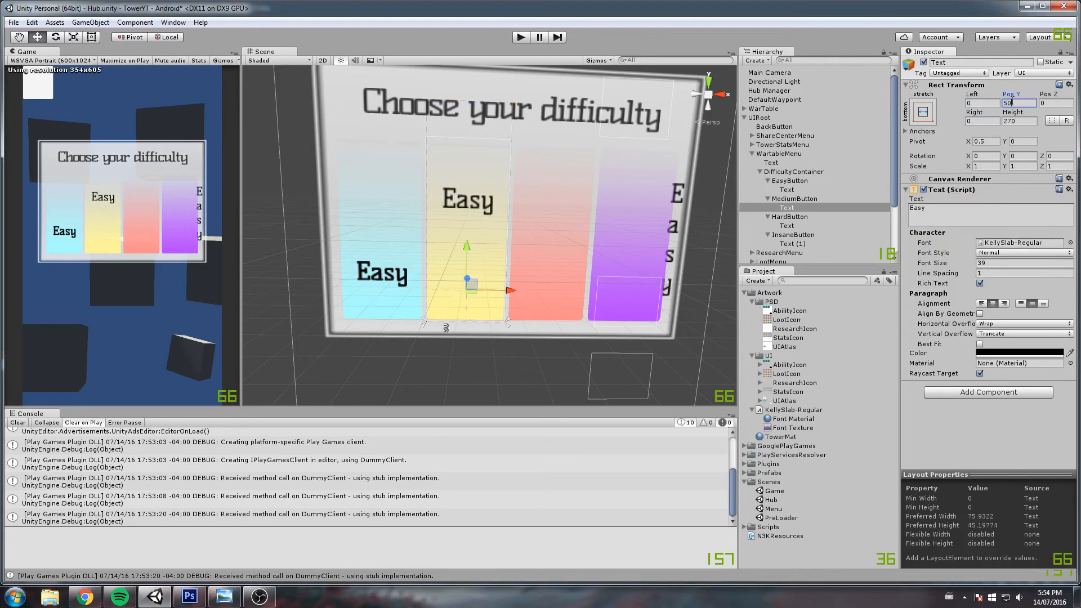
type("-50")
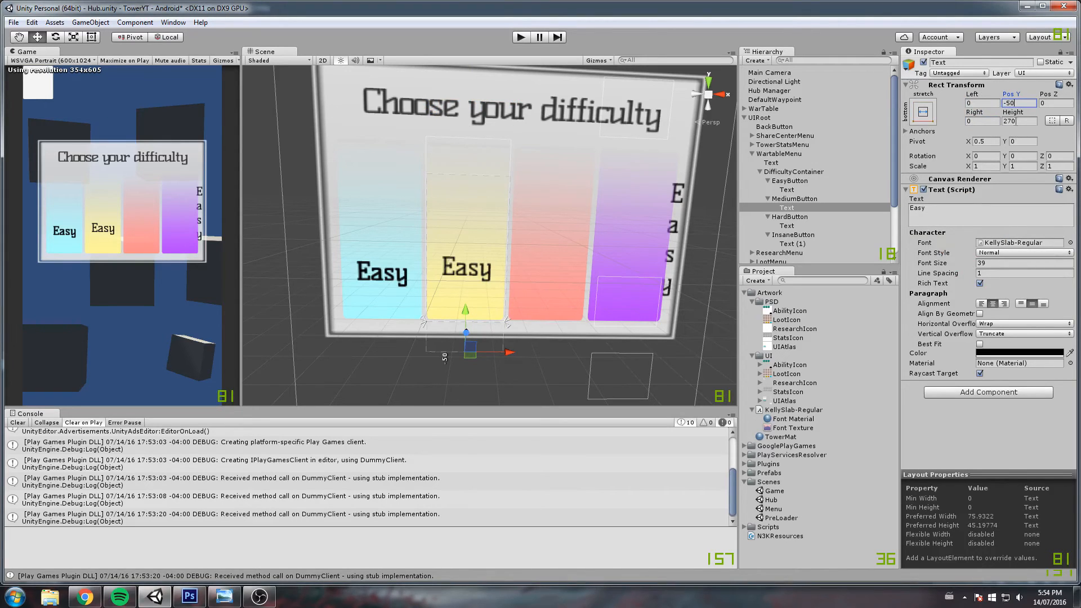
type("50")
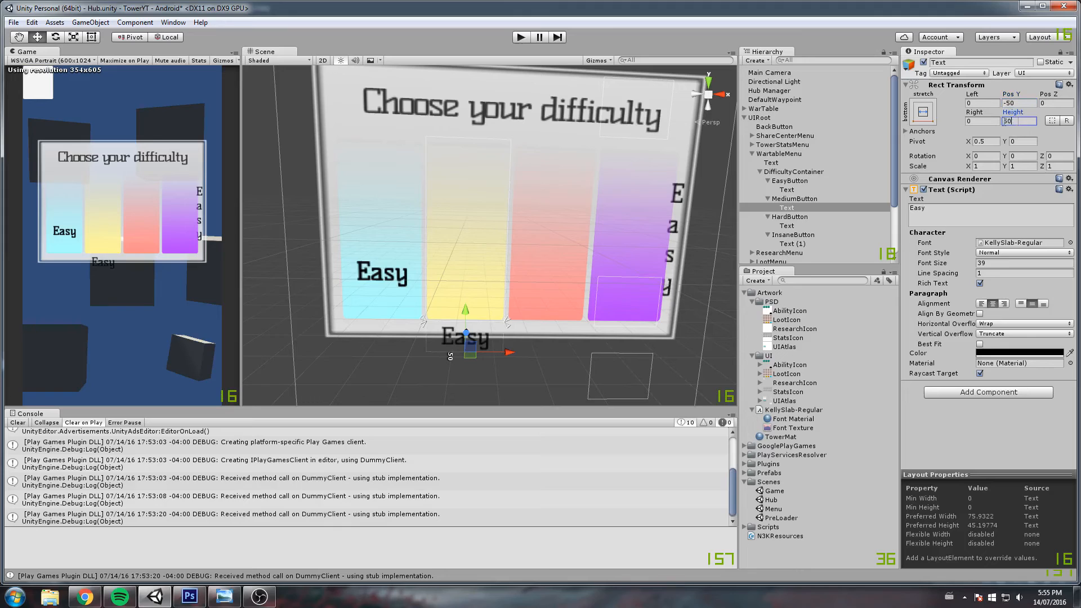
type("50")
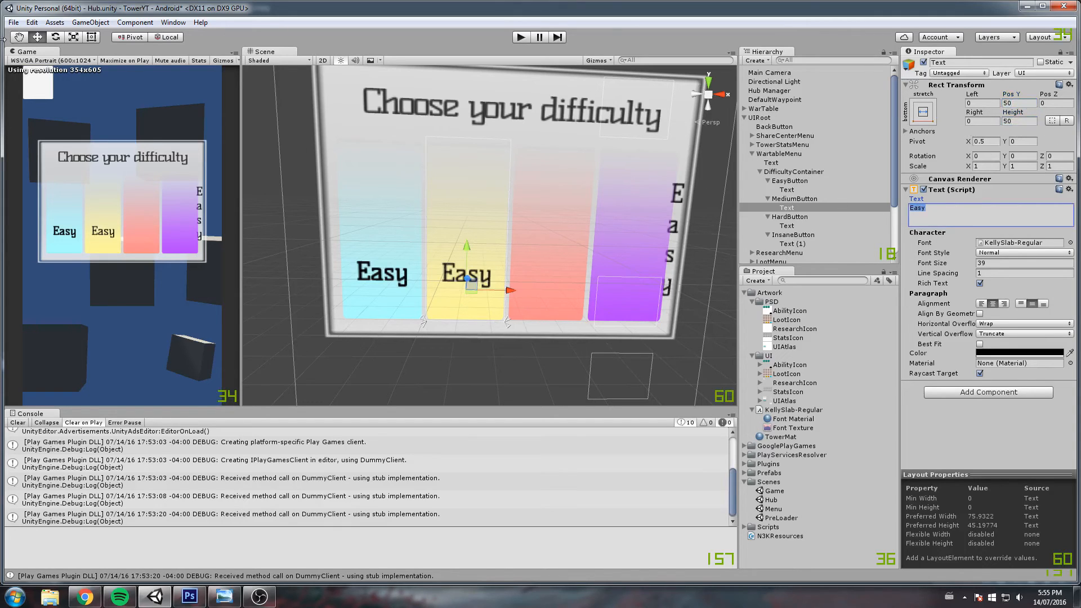
Step: Change the label text to Medium with font size 30
type("Medium")
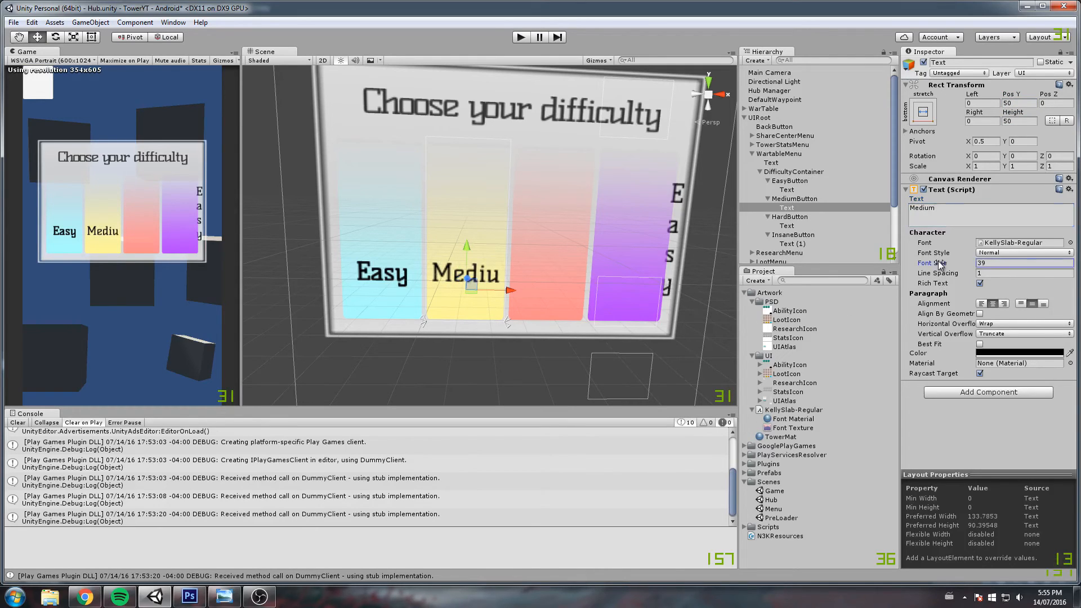
type("30")
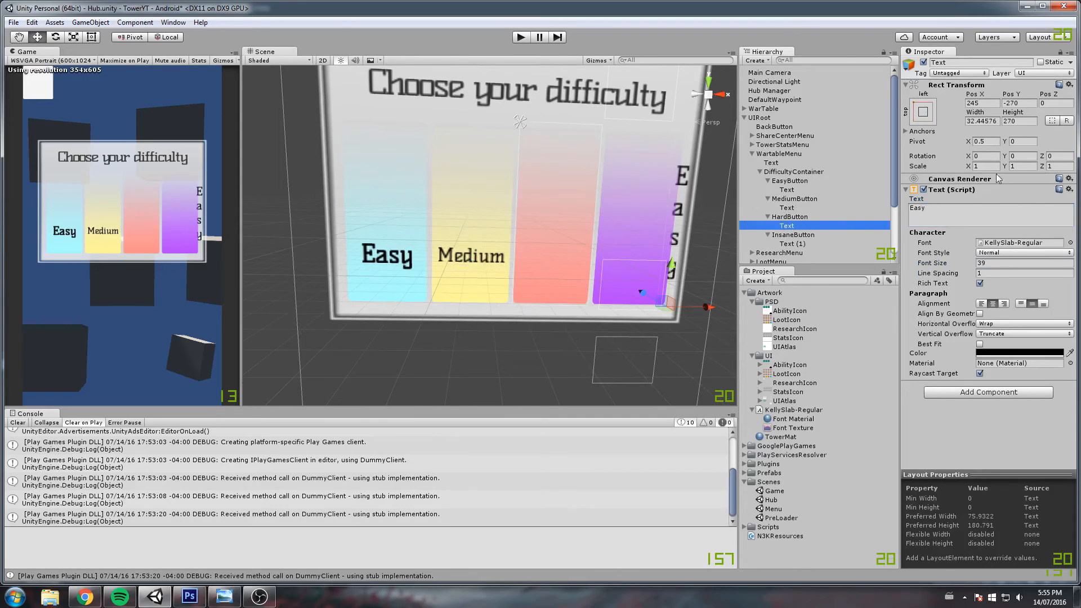
left_click(924, 111)
type("50")
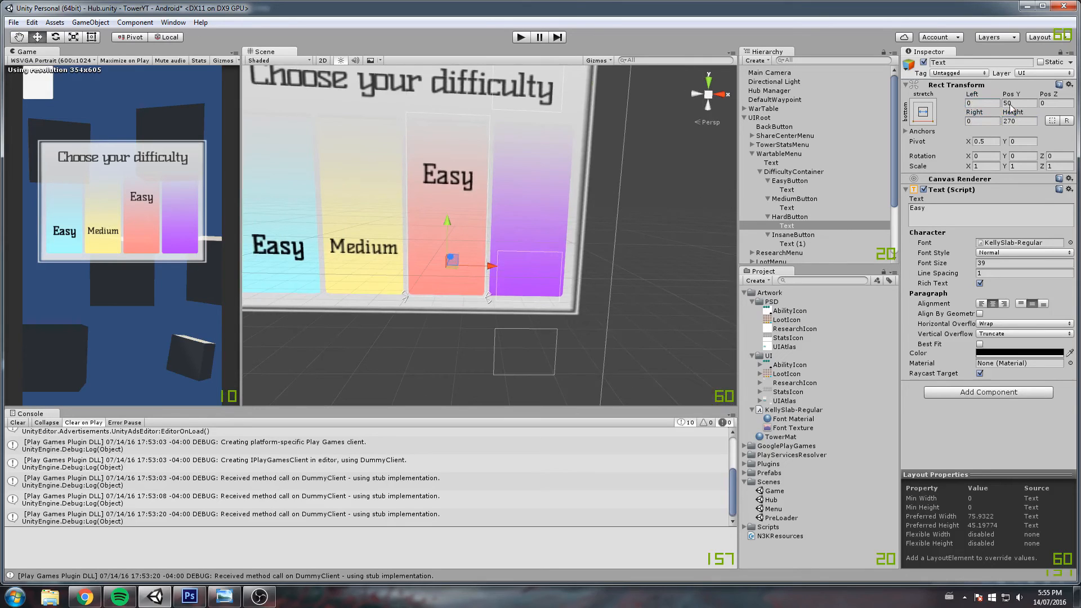
Step: Adjust the red-bar label's height, relabel it Hard, and set the Insane label's text
left_click(1020, 121)
type("50")
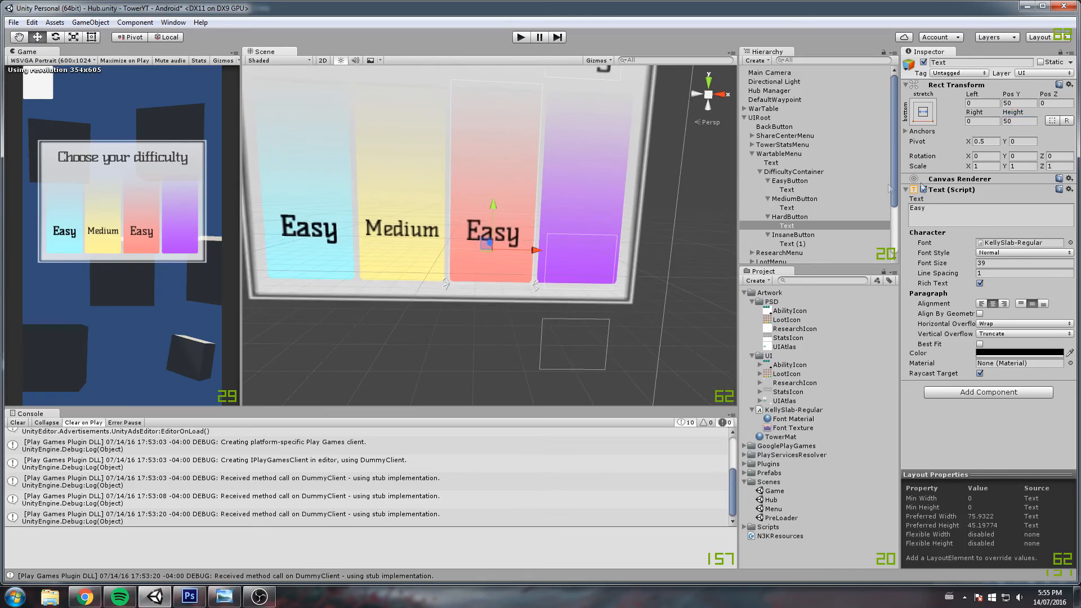
type("HJ")
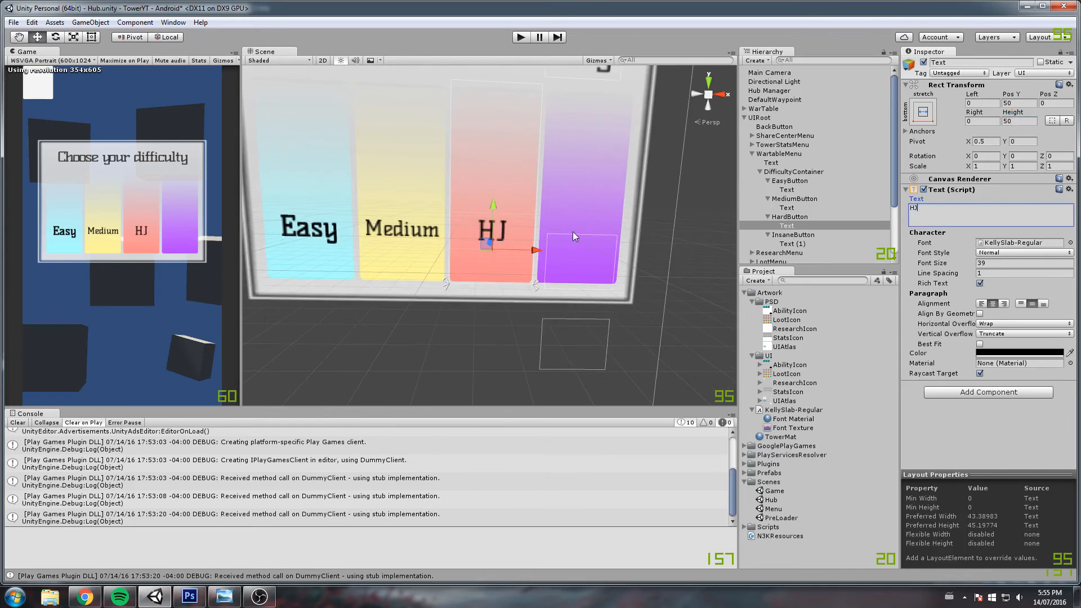
left_click(788, 244)
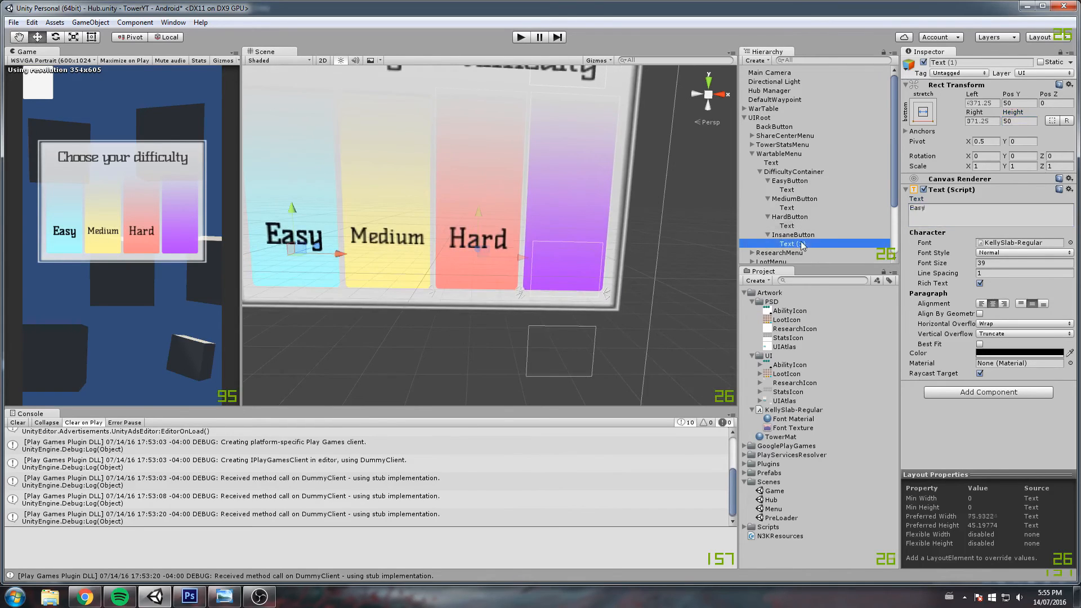
type("Insan")
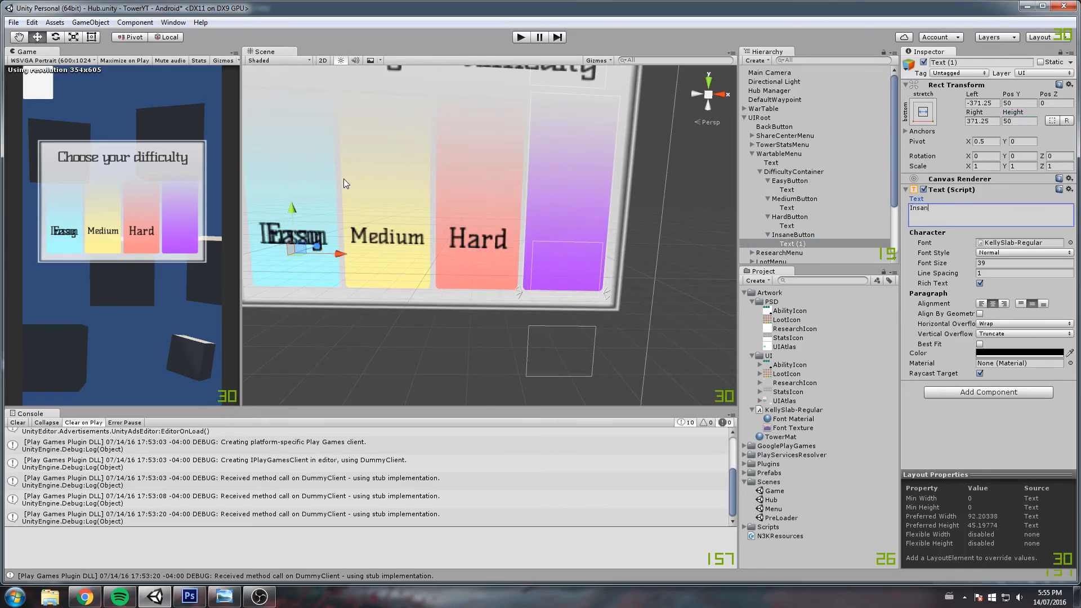
left_click(922, 111)
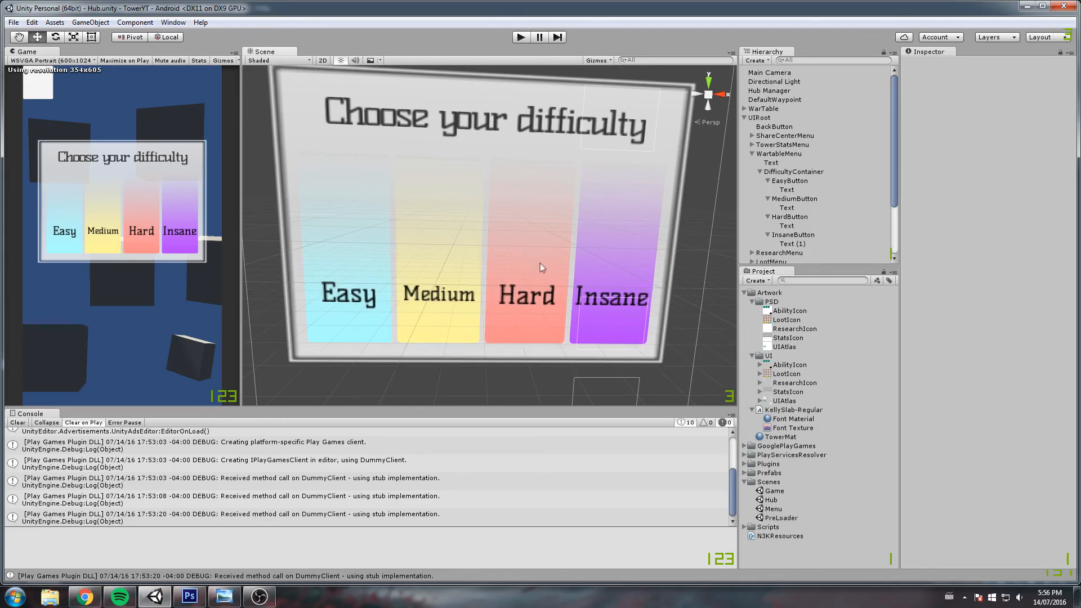
mouse_move(596, 298)
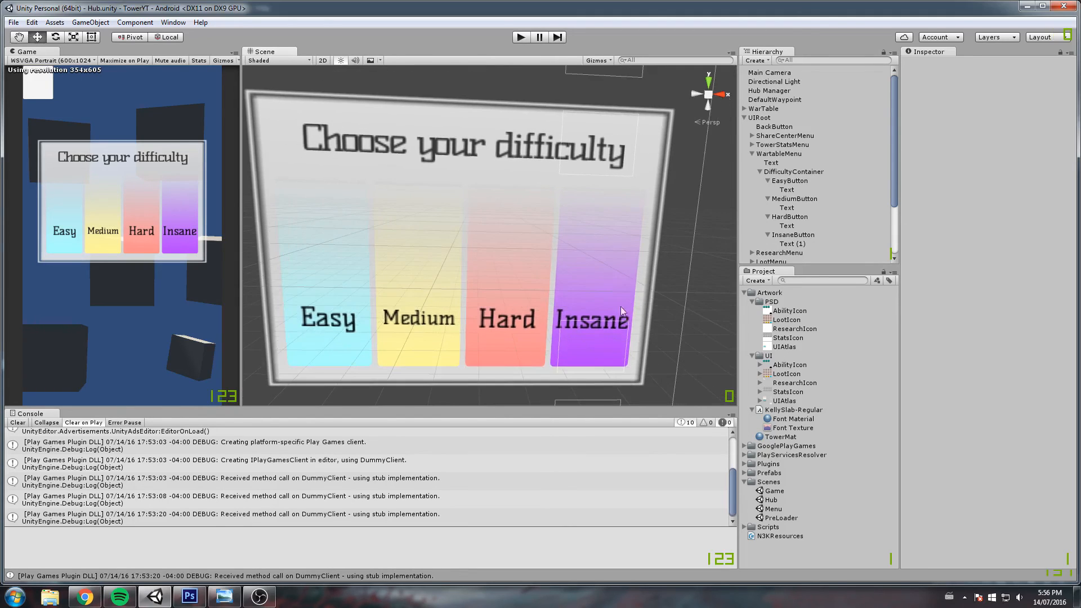
Step: Select the PreLoader scene asset in the Project window
left_click(781, 518)
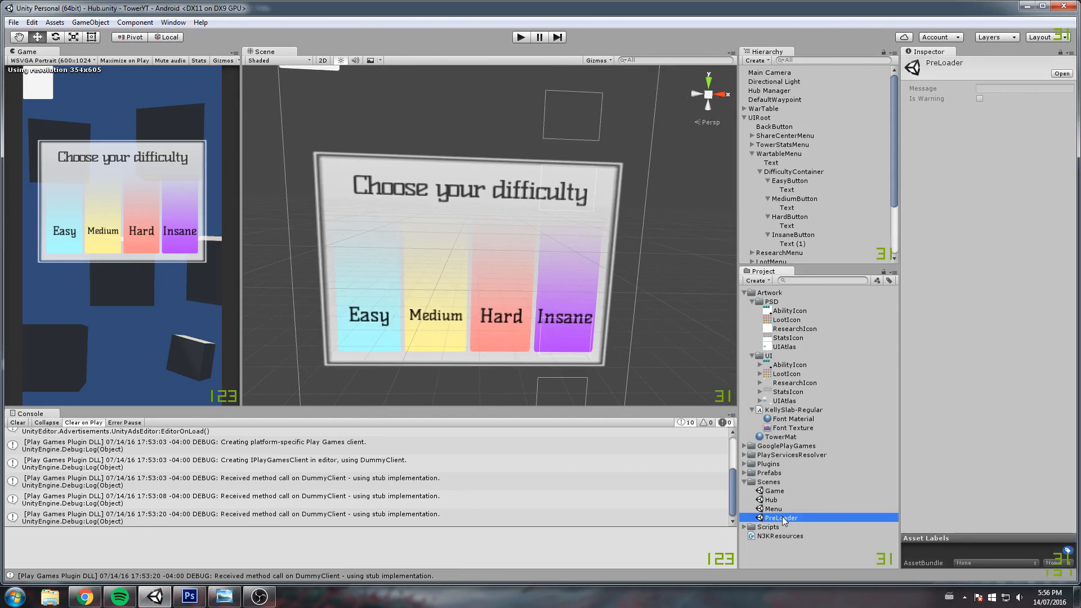
Step: Open the PreLoader scene and run the game in Play mode
double_click(782, 518)
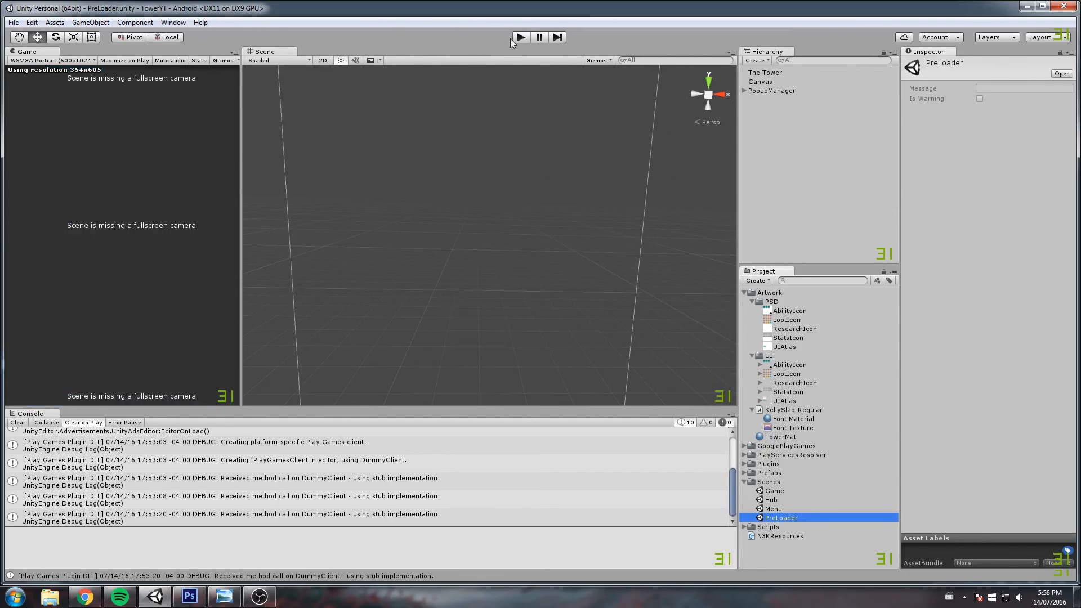
left_click(522, 36)
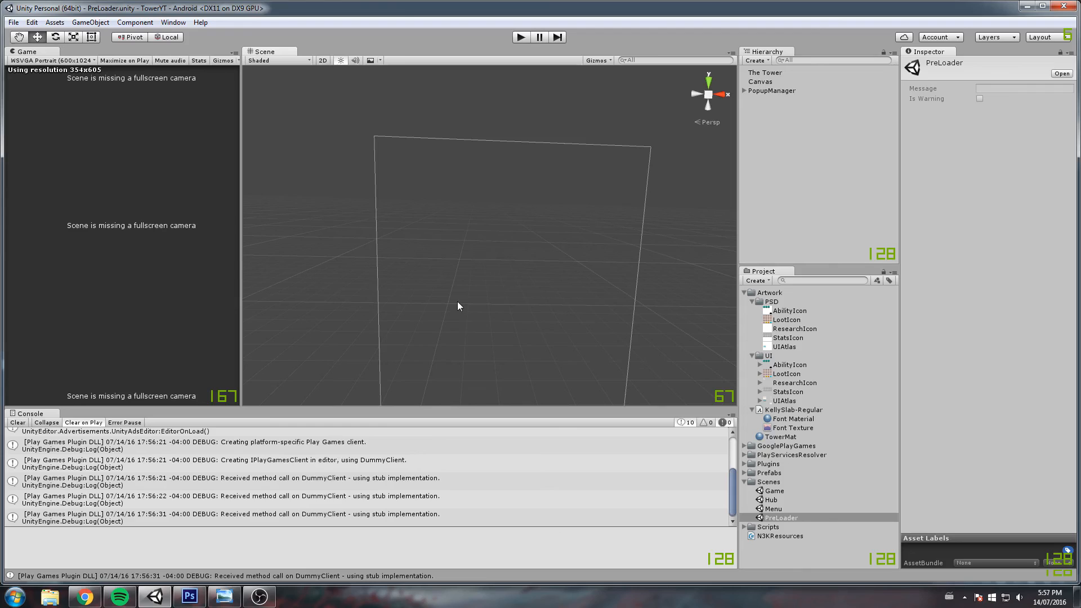
mouse_move(501, 295)
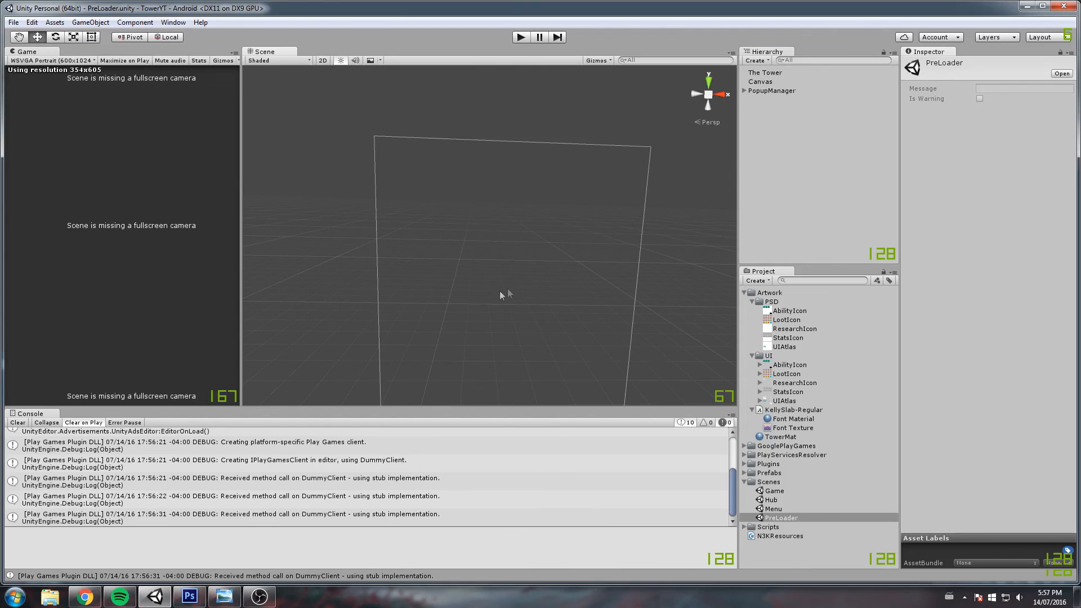